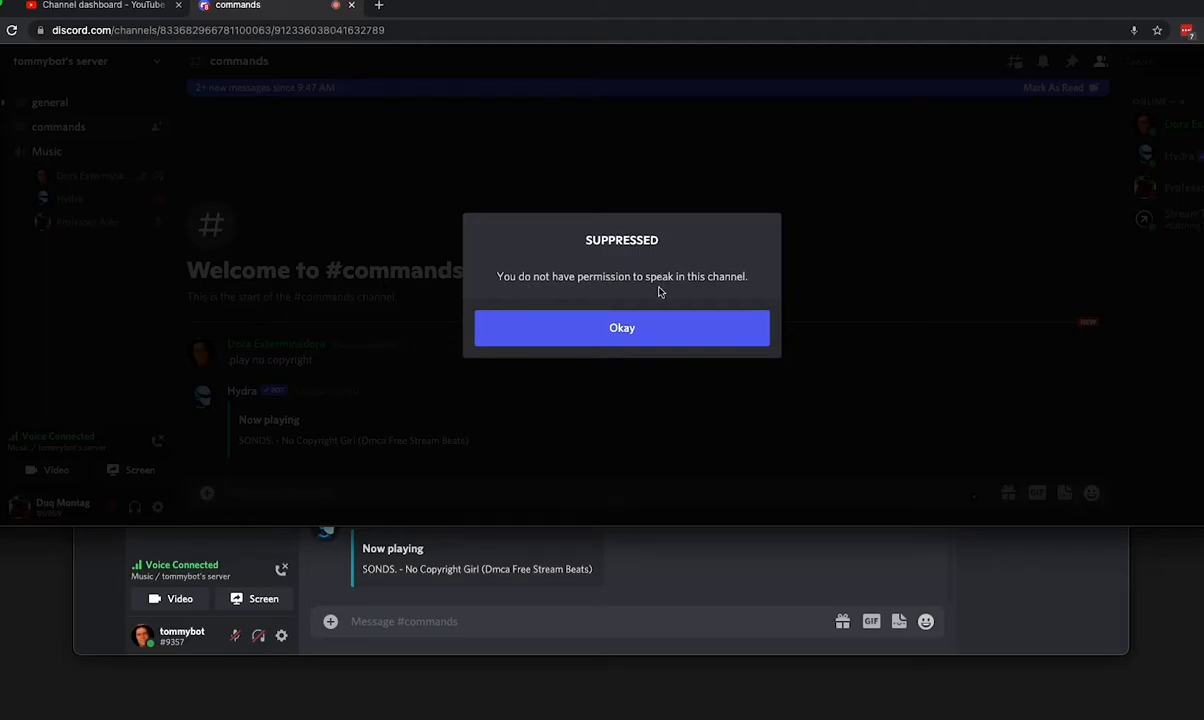
# Dismiss the Suppressed warning about lacking permission to speak
pyautogui.click(621, 328)
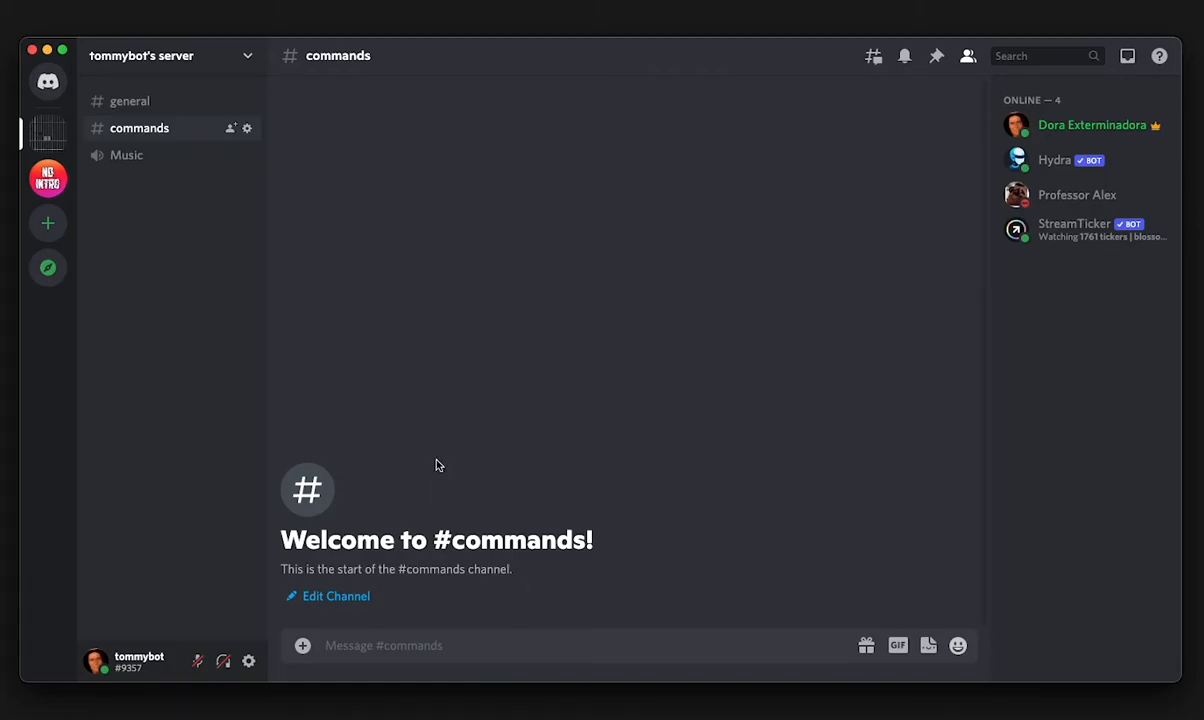
# Join the Music voice channel and have Hydra play 'no copyright' via .play in #commands
pyautogui.click(126, 155)
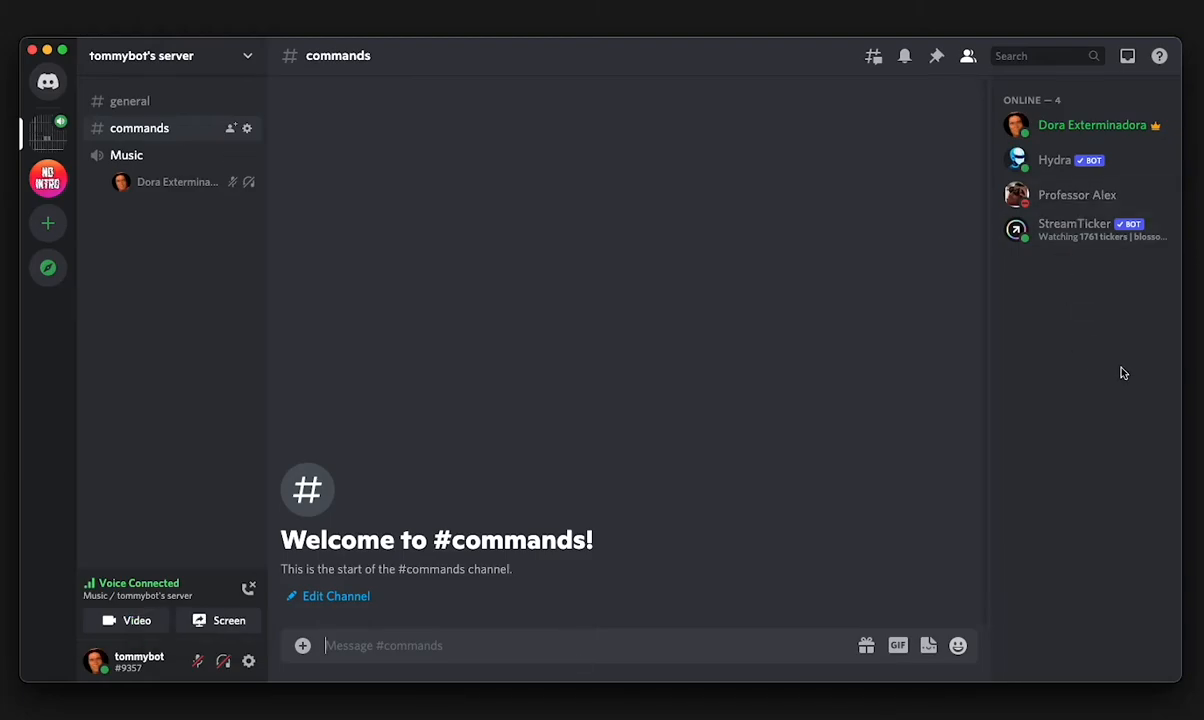
pyautogui.write('.play no copyrig')
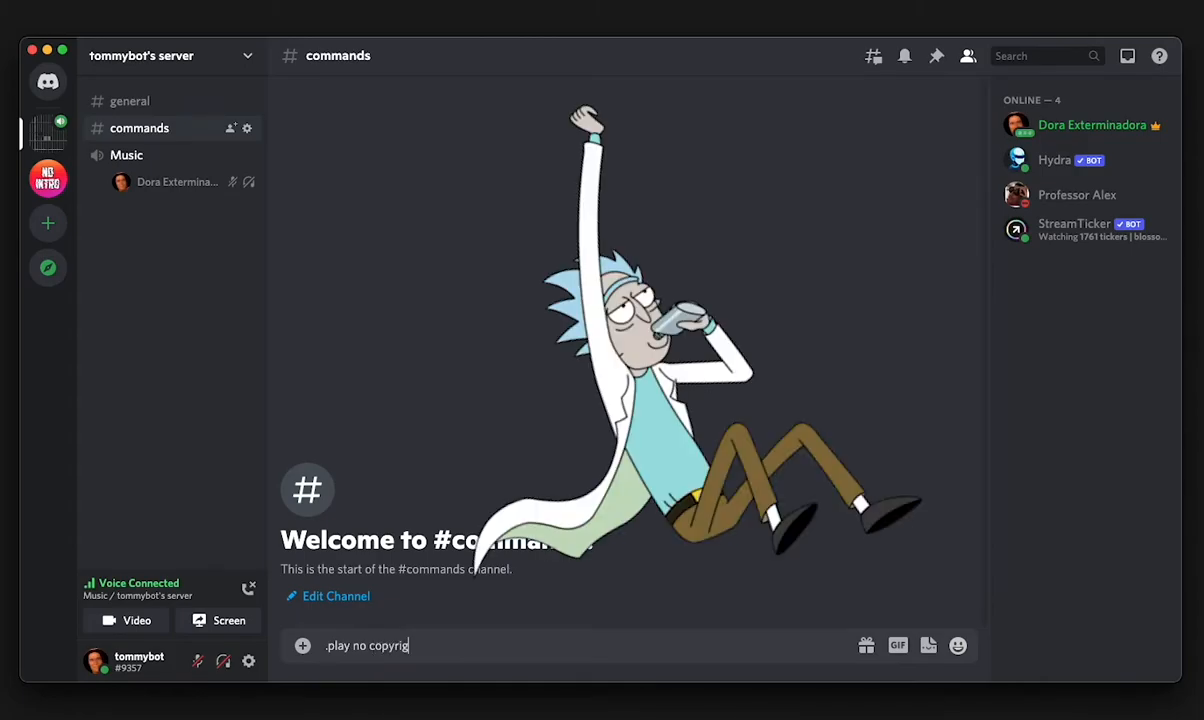
pyautogui.press('enter')
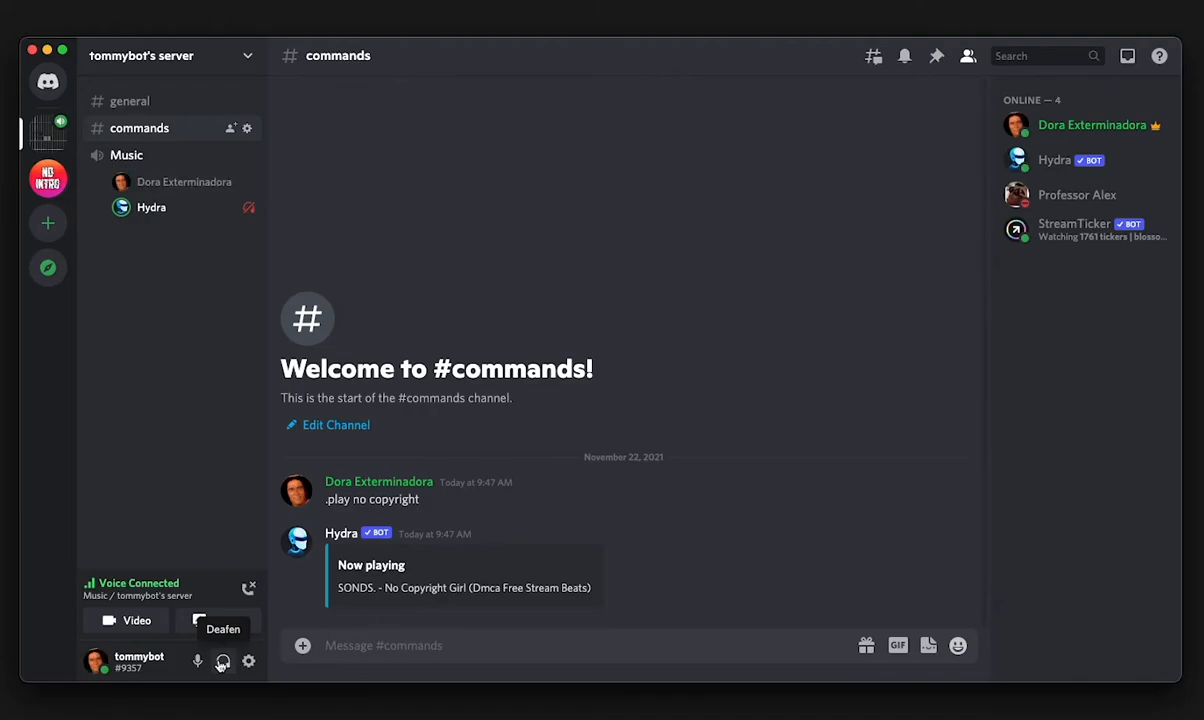
# Deafen and undeafen, then open the Music channel's settings on Permissions
pyautogui.click(223, 662)
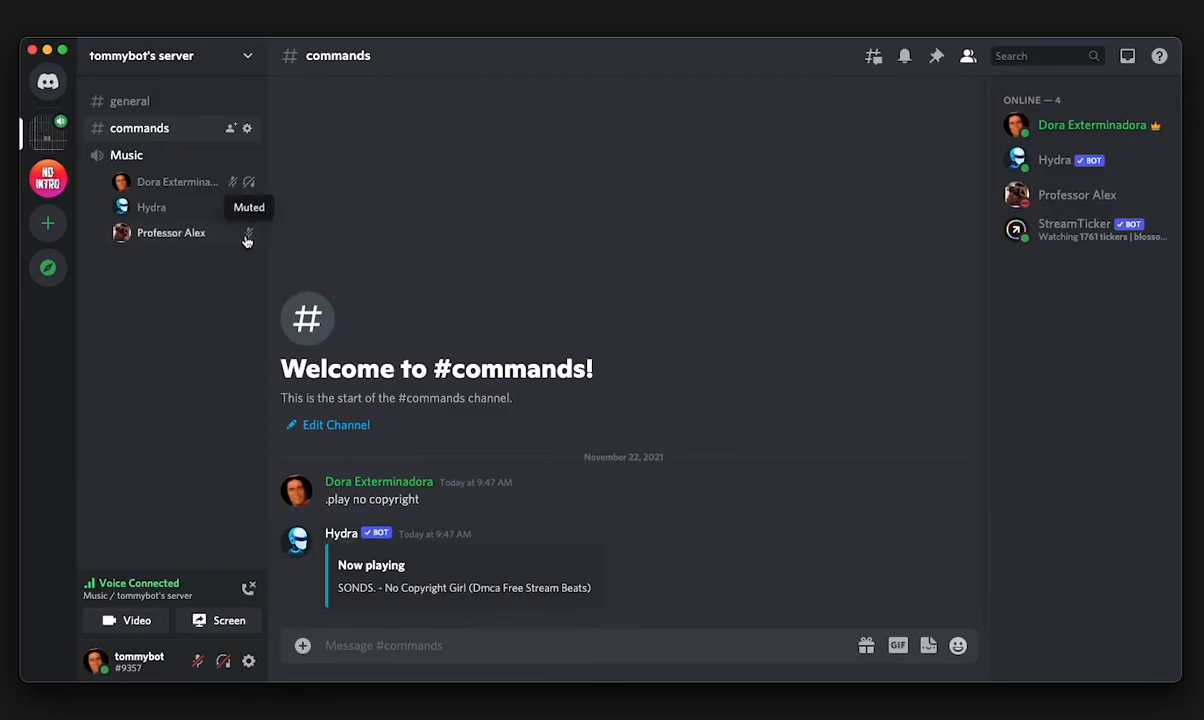
pyautogui.moveTo(249, 235)
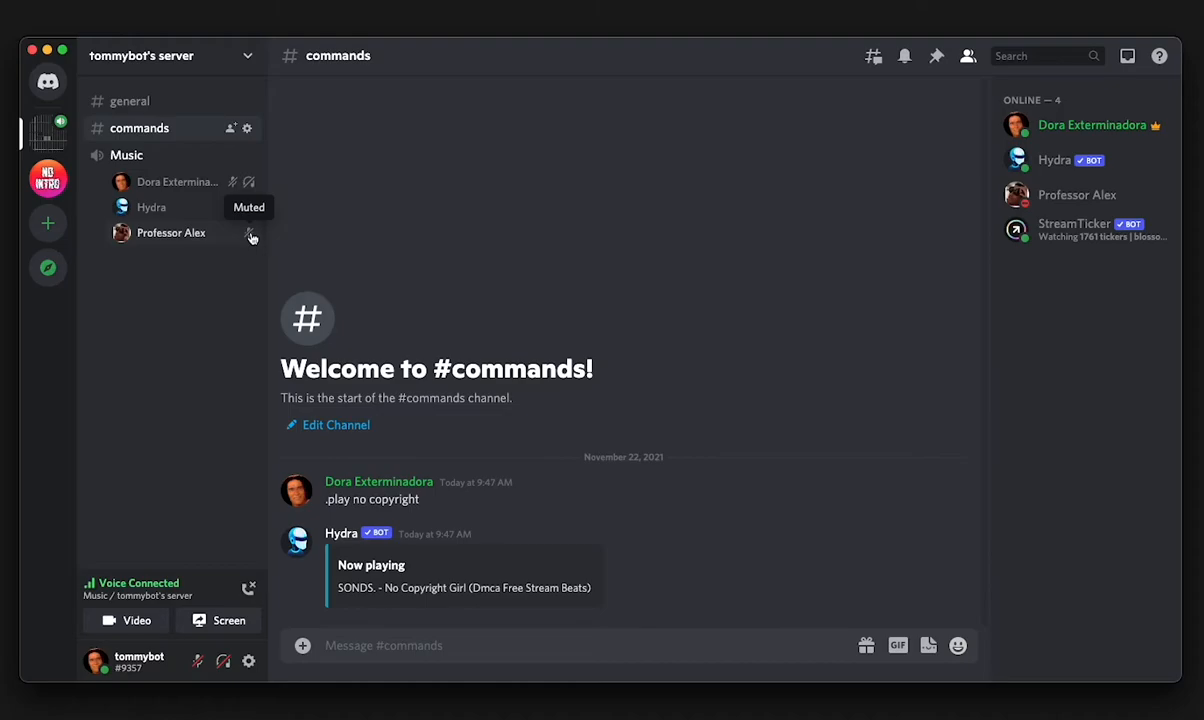
pyautogui.moveTo(251, 240)
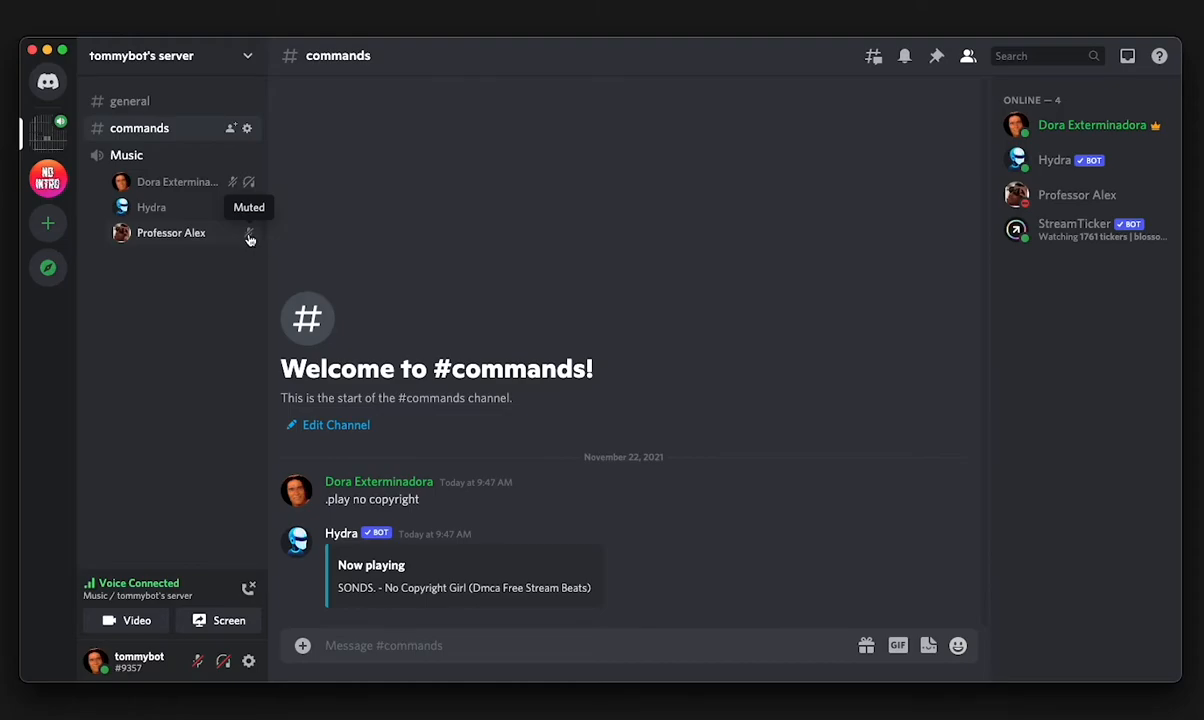
pyautogui.moveTo(90, 502)
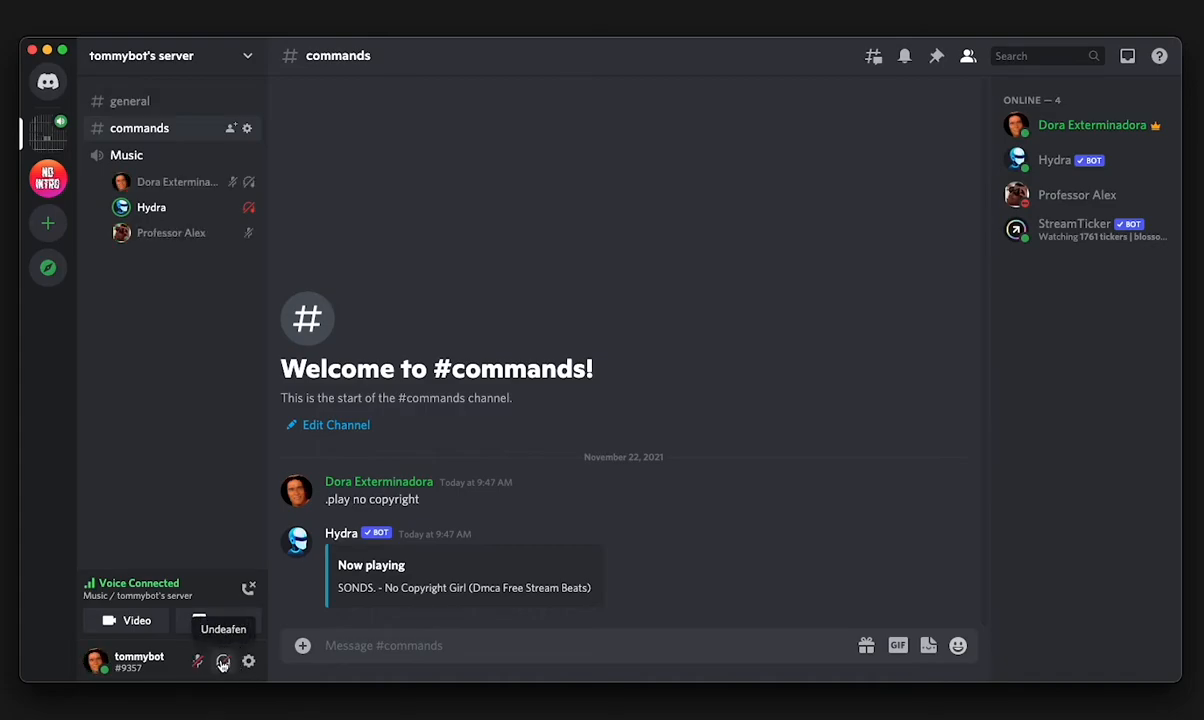
pyautogui.click(197, 661)
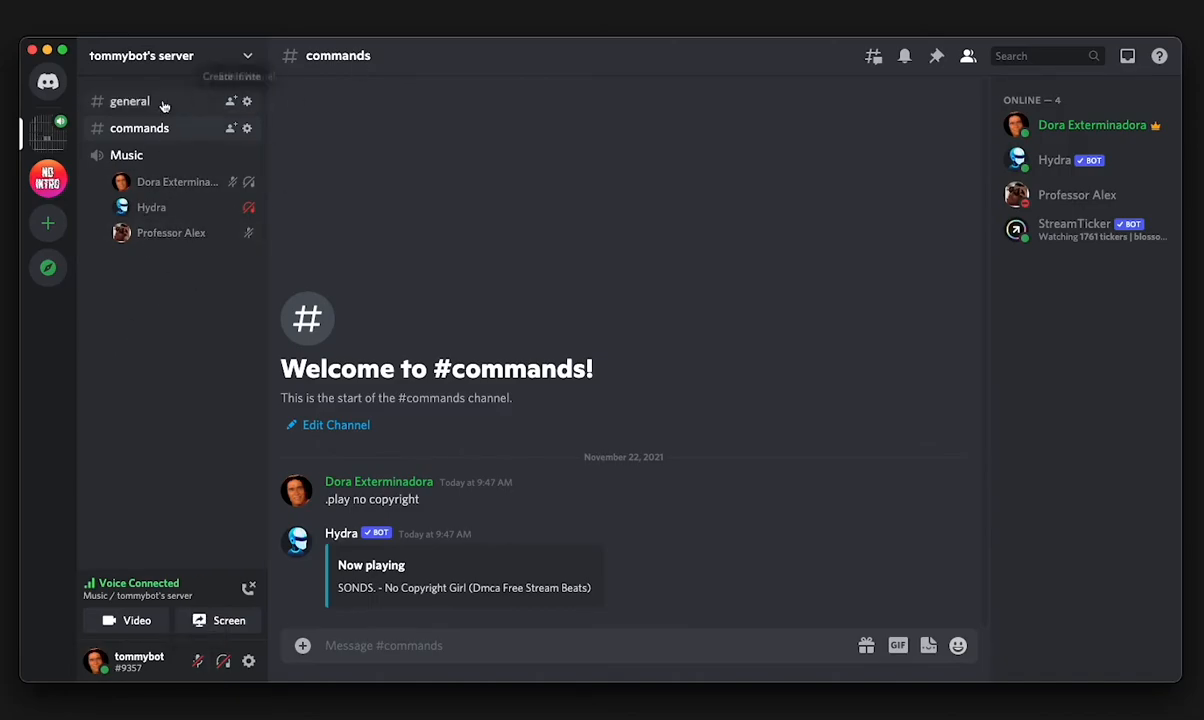
pyautogui.moveTo(152, 155)
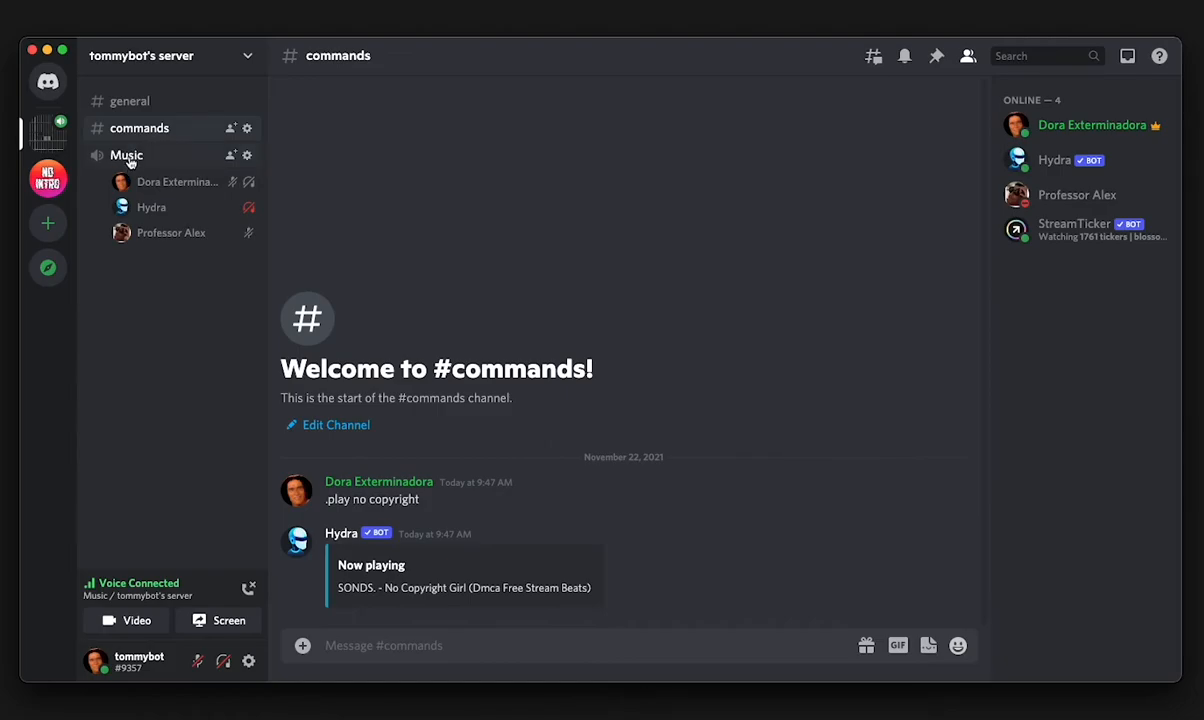
pyautogui.click(127, 155)
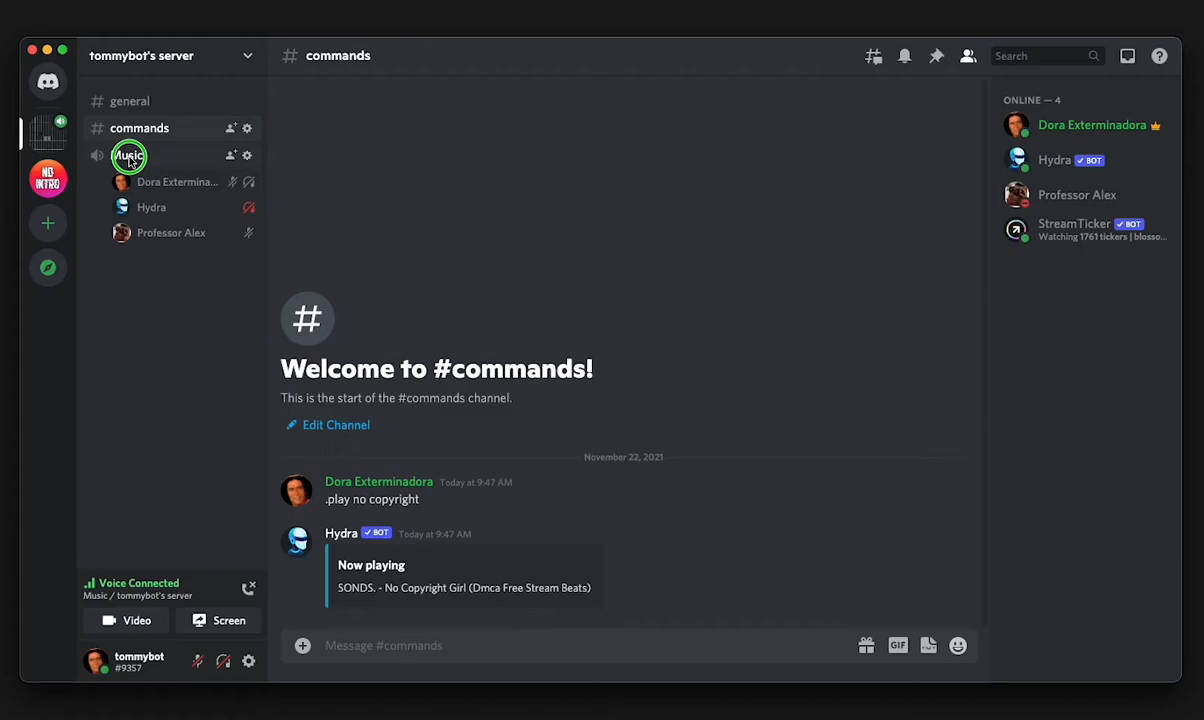
pyautogui.rightClick(128, 155)
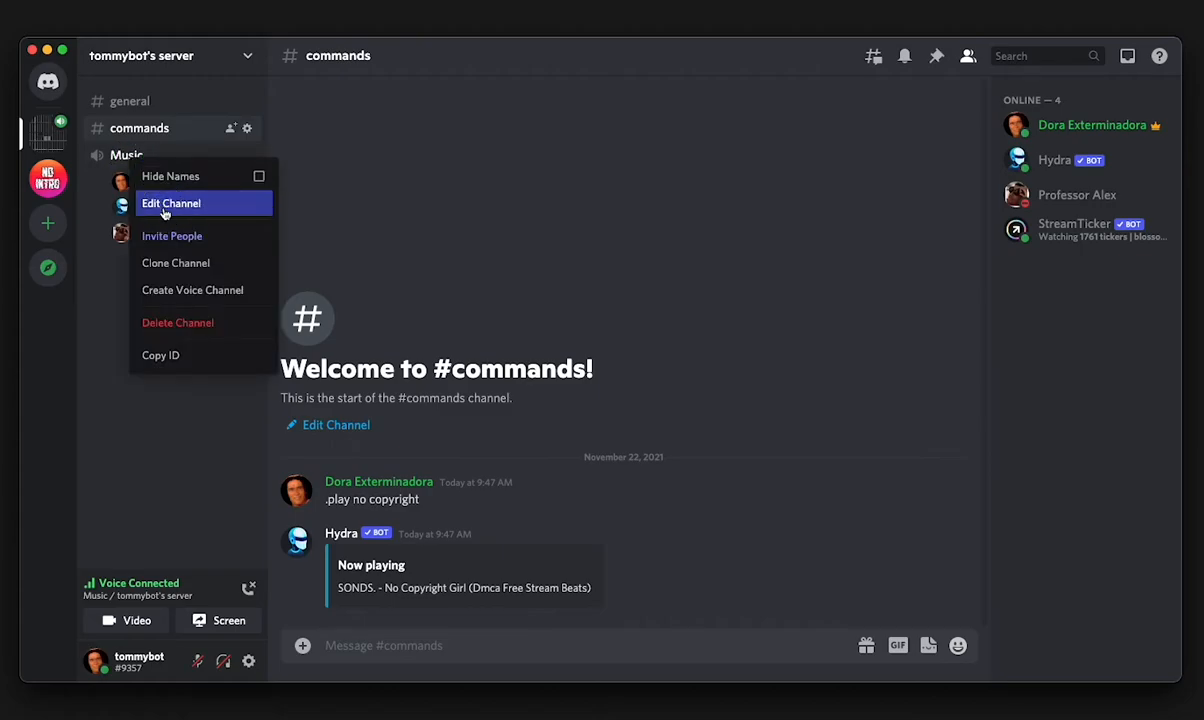
pyautogui.click(171, 203)
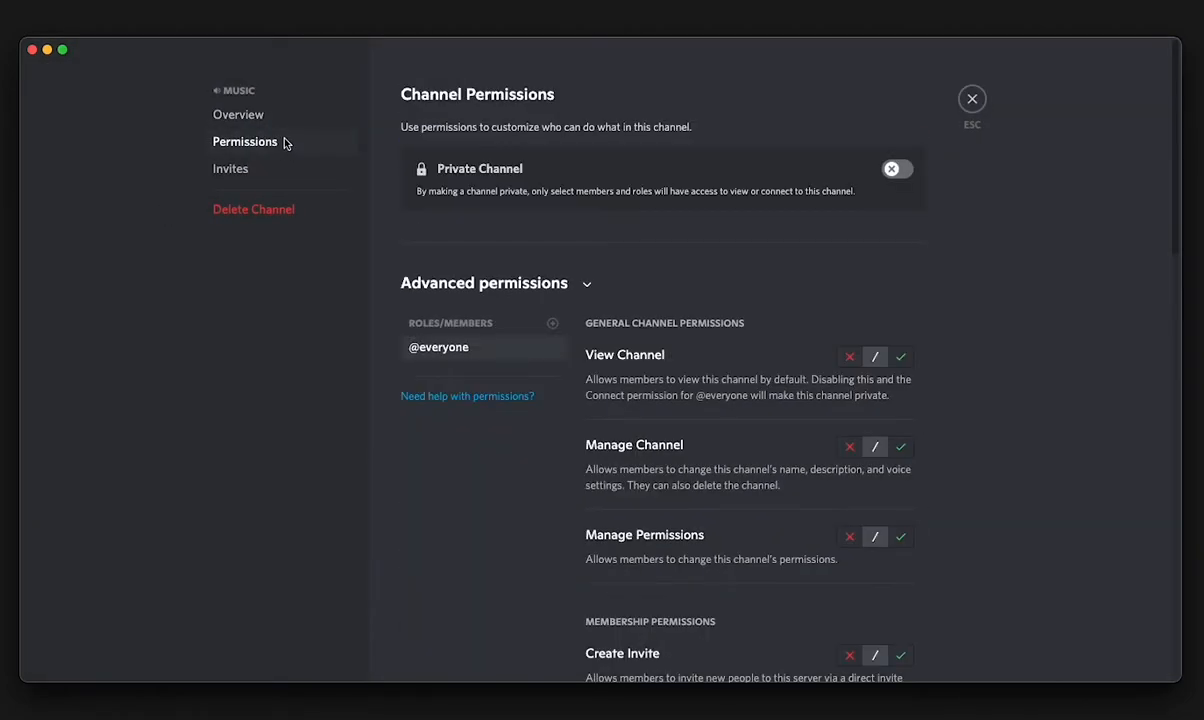
pyautogui.click(484, 283)
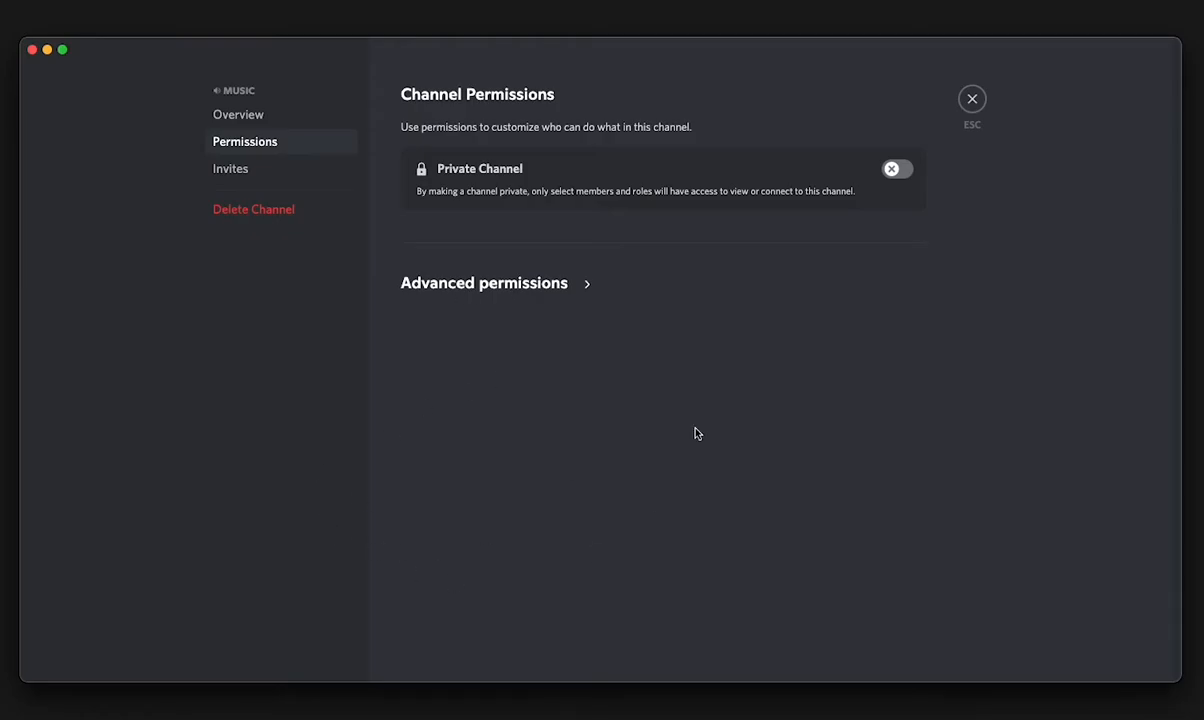
pyautogui.moveTo(601, 287)
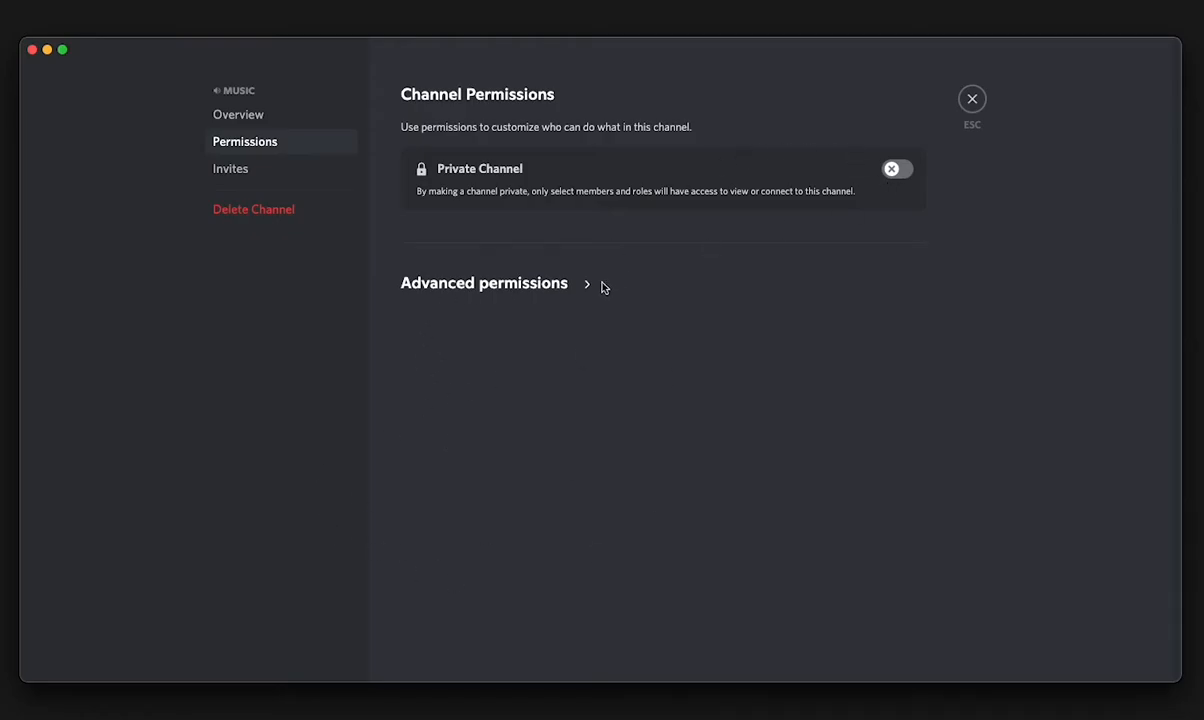
pyautogui.click(484, 283)
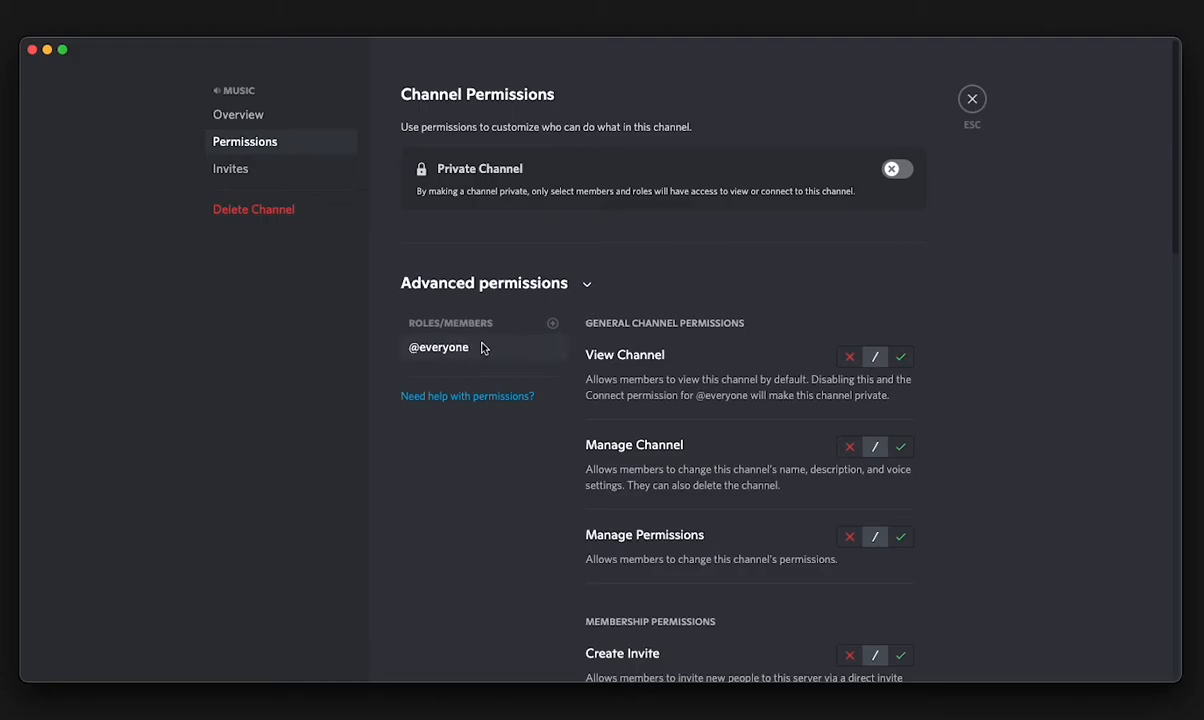
pyautogui.scroll(-3)
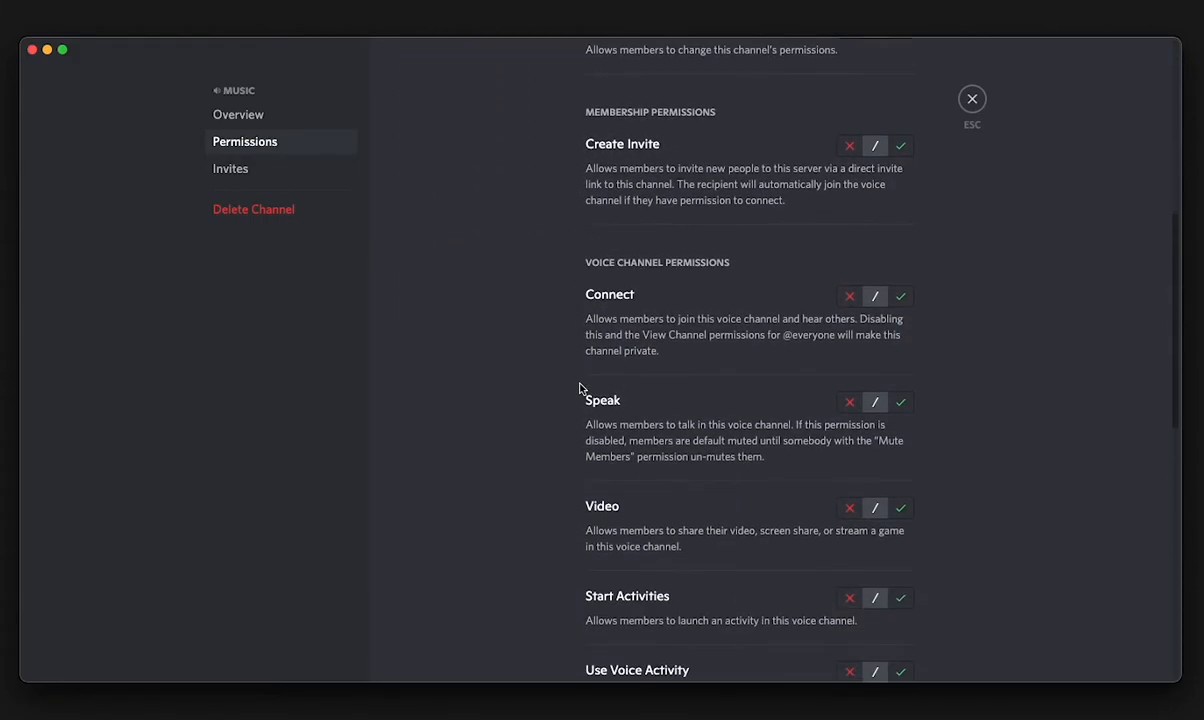
pyautogui.click(849, 336)
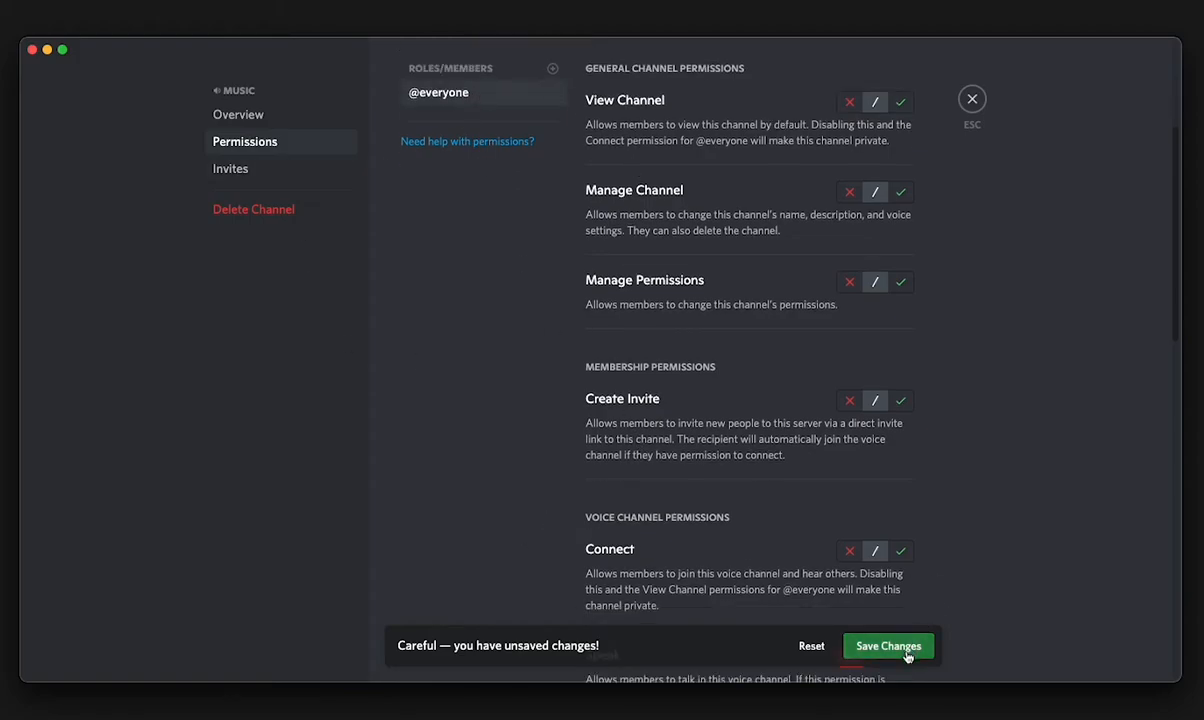
pyautogui.click(886, 645)
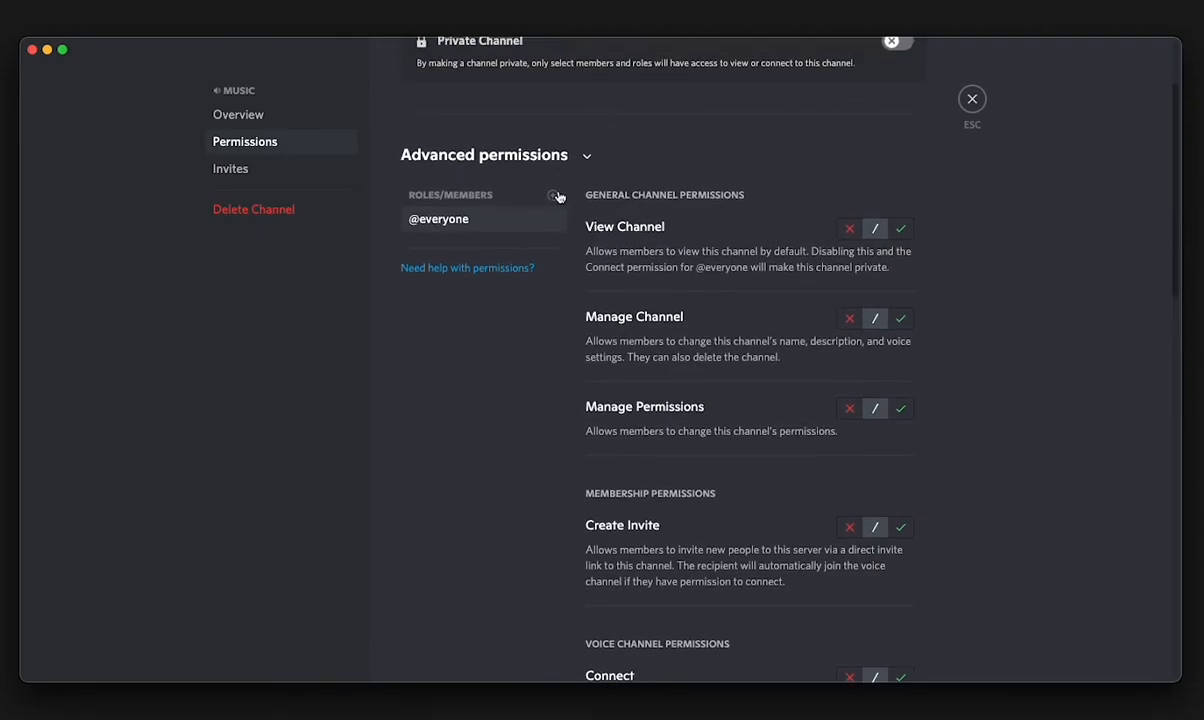
# Add the Red role to the Music channel permissions and toggle its Speak back to default
pyautogui.click(552, 195)
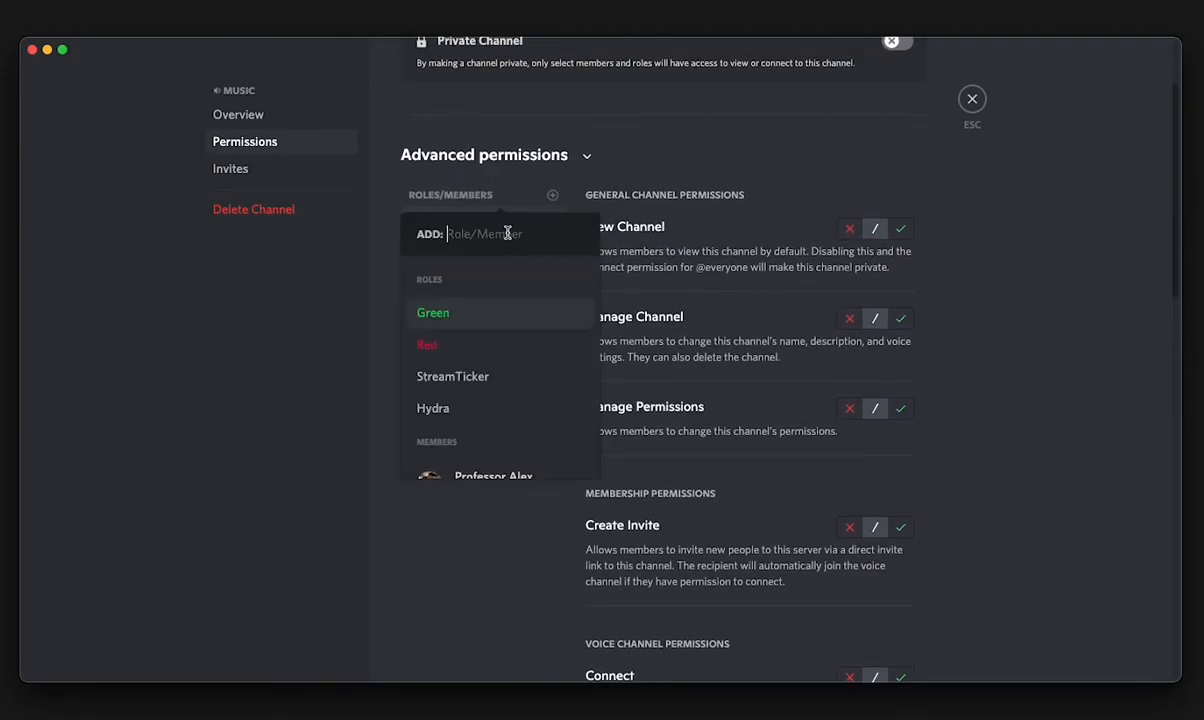
pyautogui.click(427, 344)
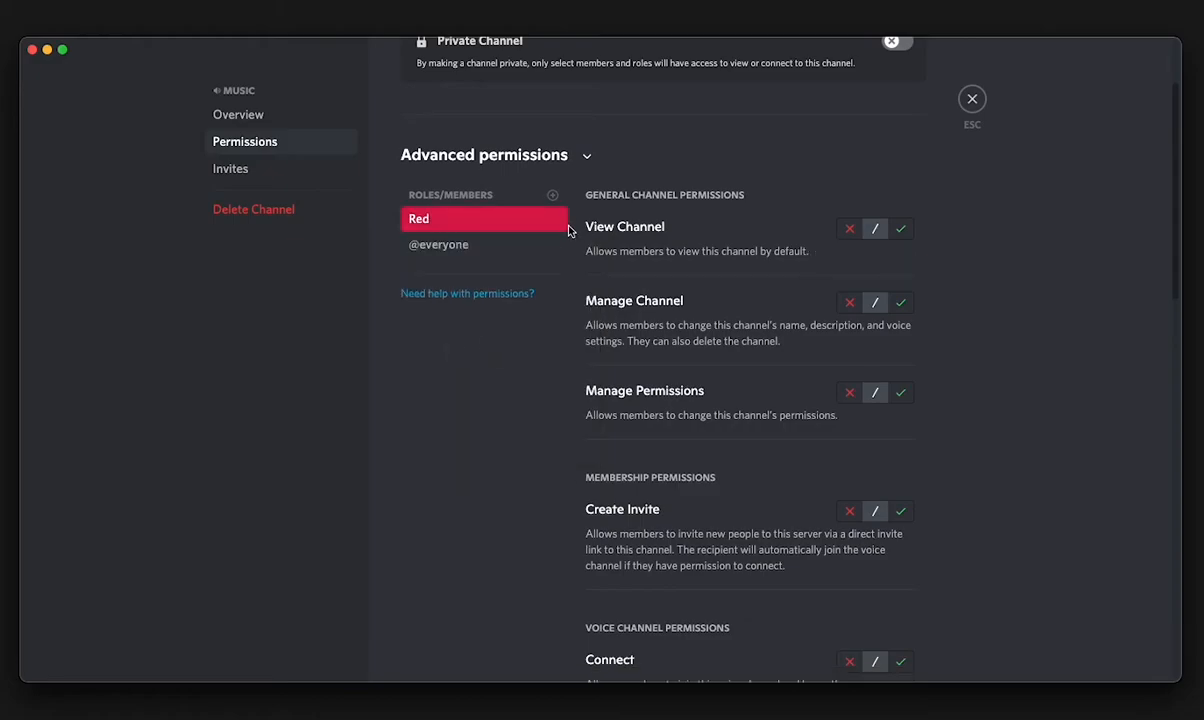
pyautogui.scroll(-3)
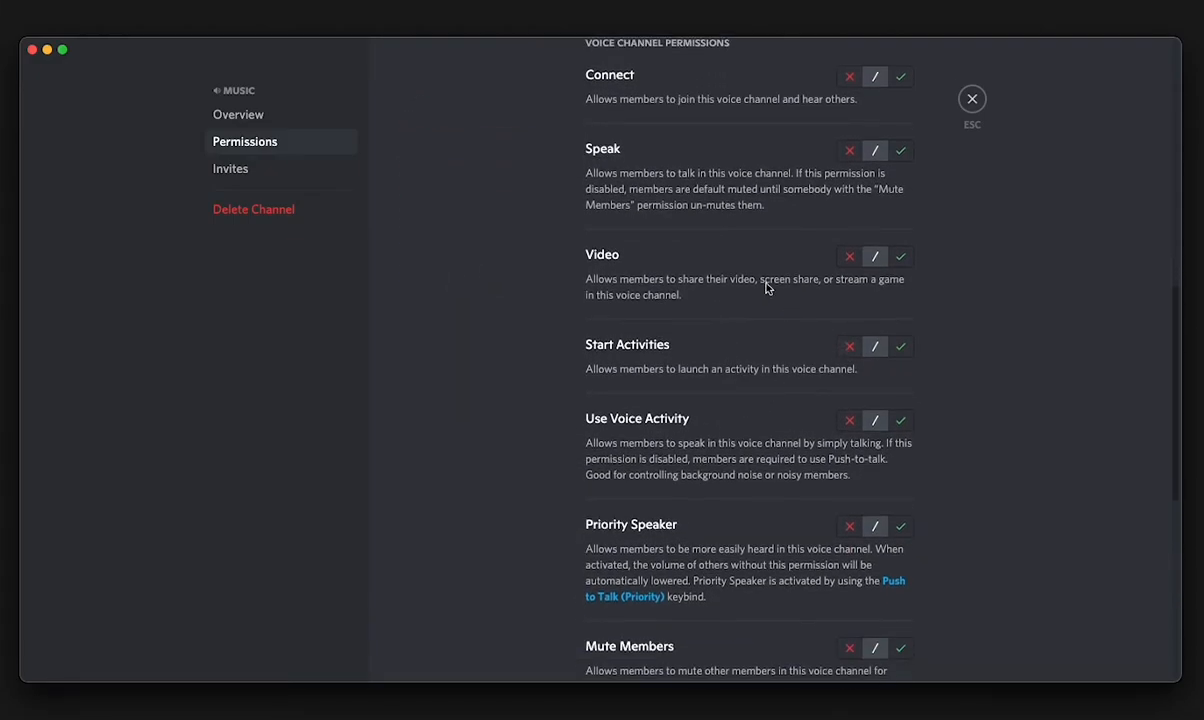
pyautogui.click(900, 150)
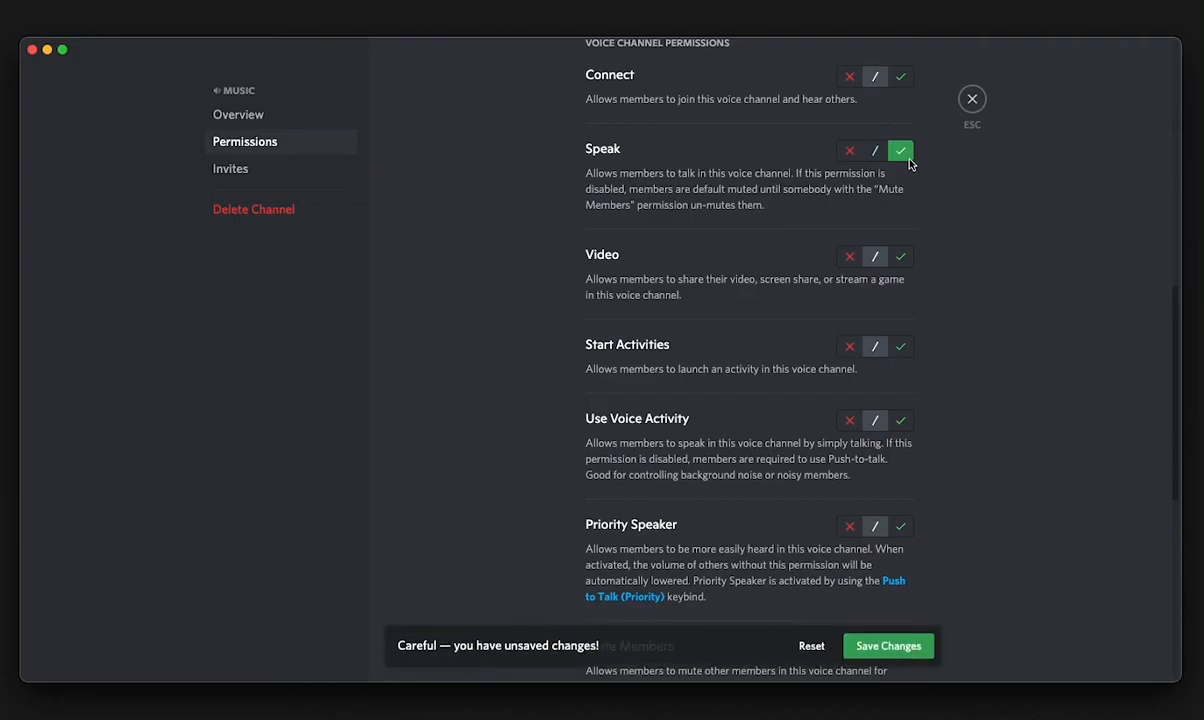
pyautogui.click(899, 150)
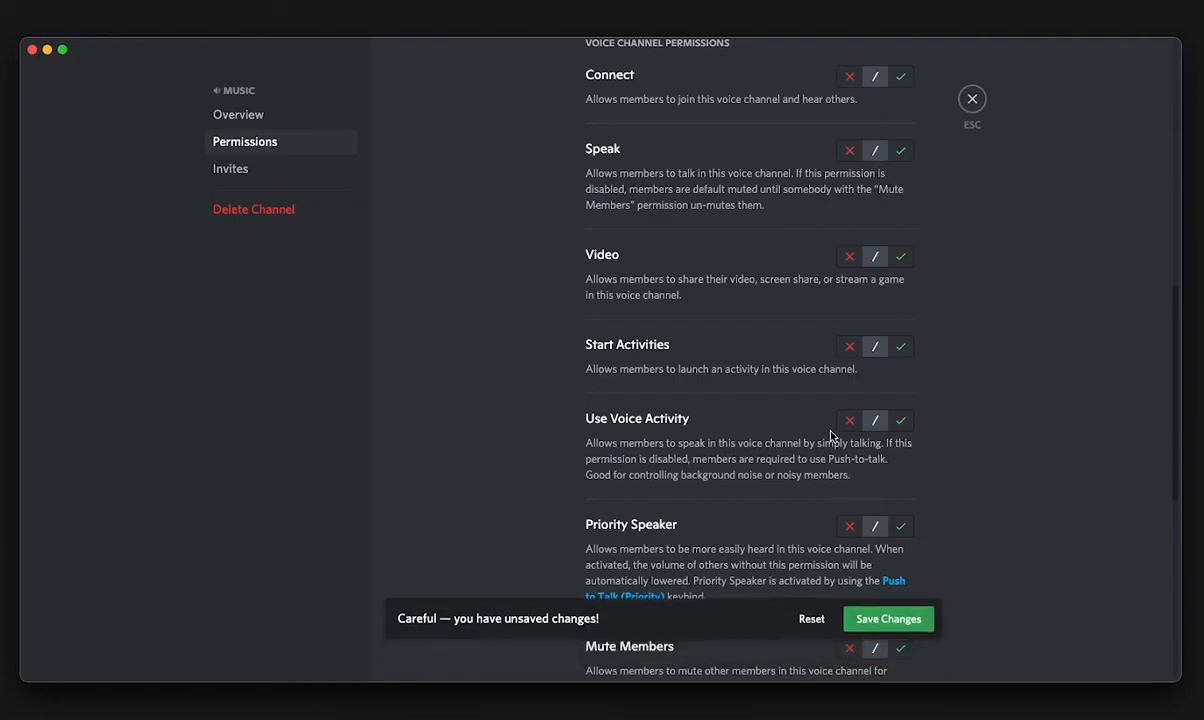
pyautogui.click(484, 347)
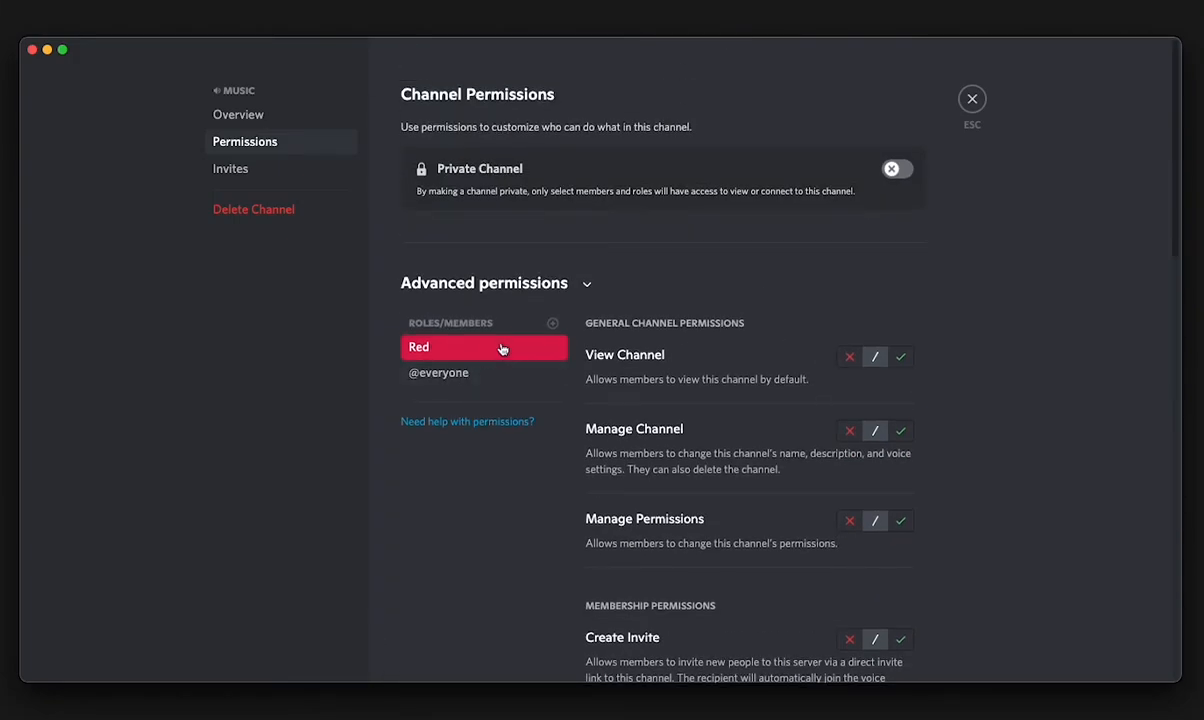
pyautogui.click(438, 373)
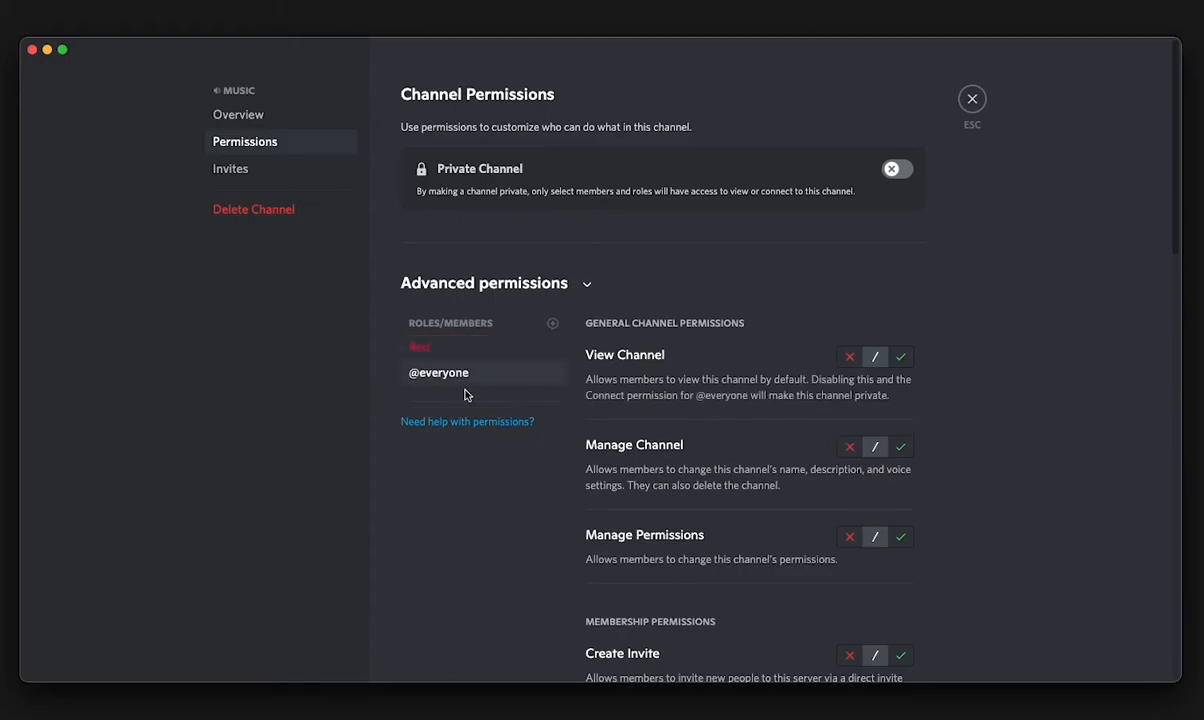
pyautogui.scroll(-3)
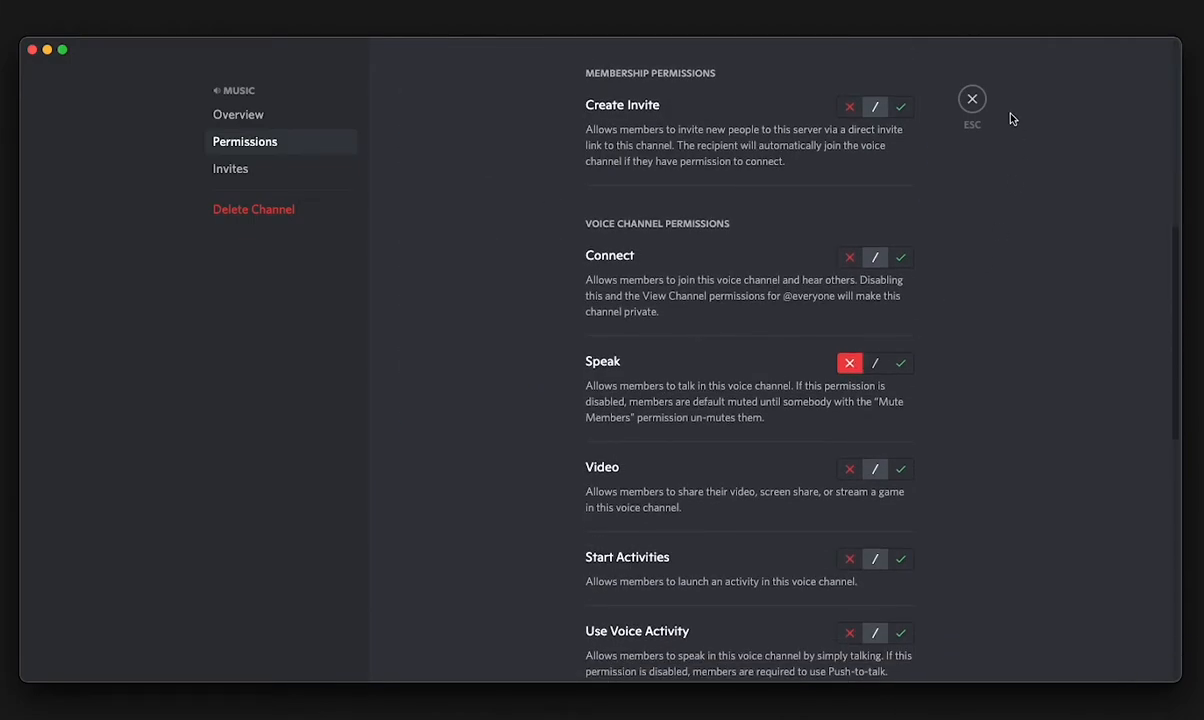
pyautogui.click(971, 99)
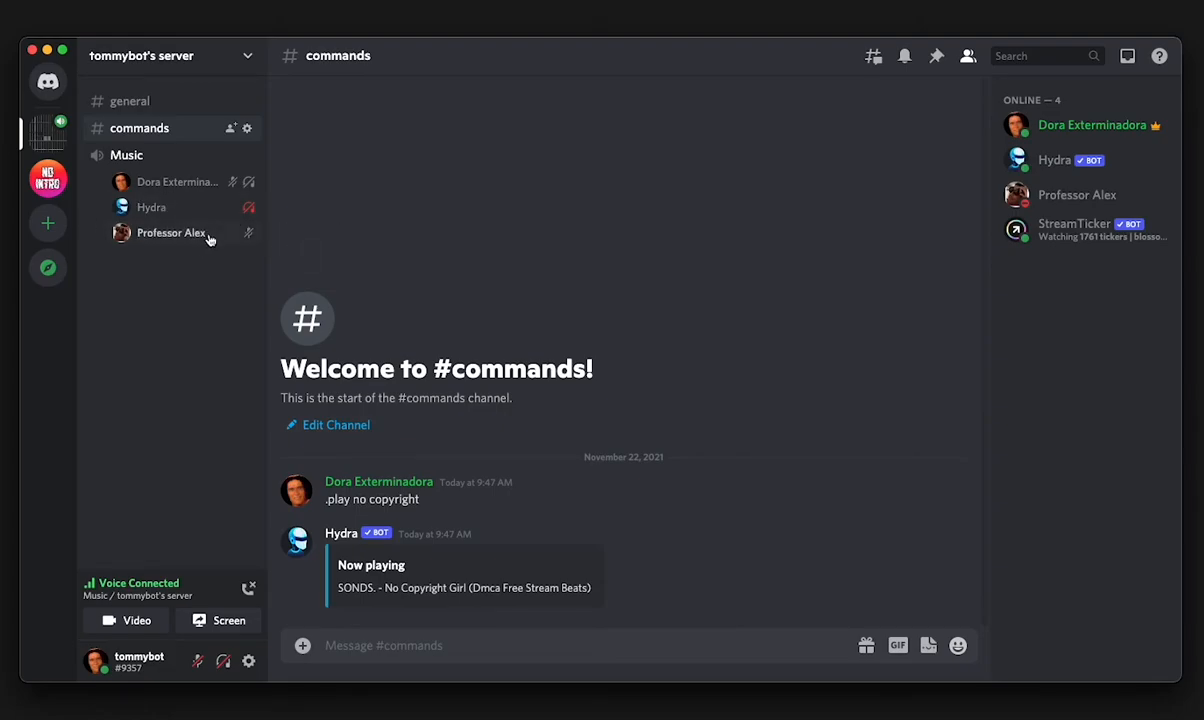
pyautogui.moveTo(237, 244)
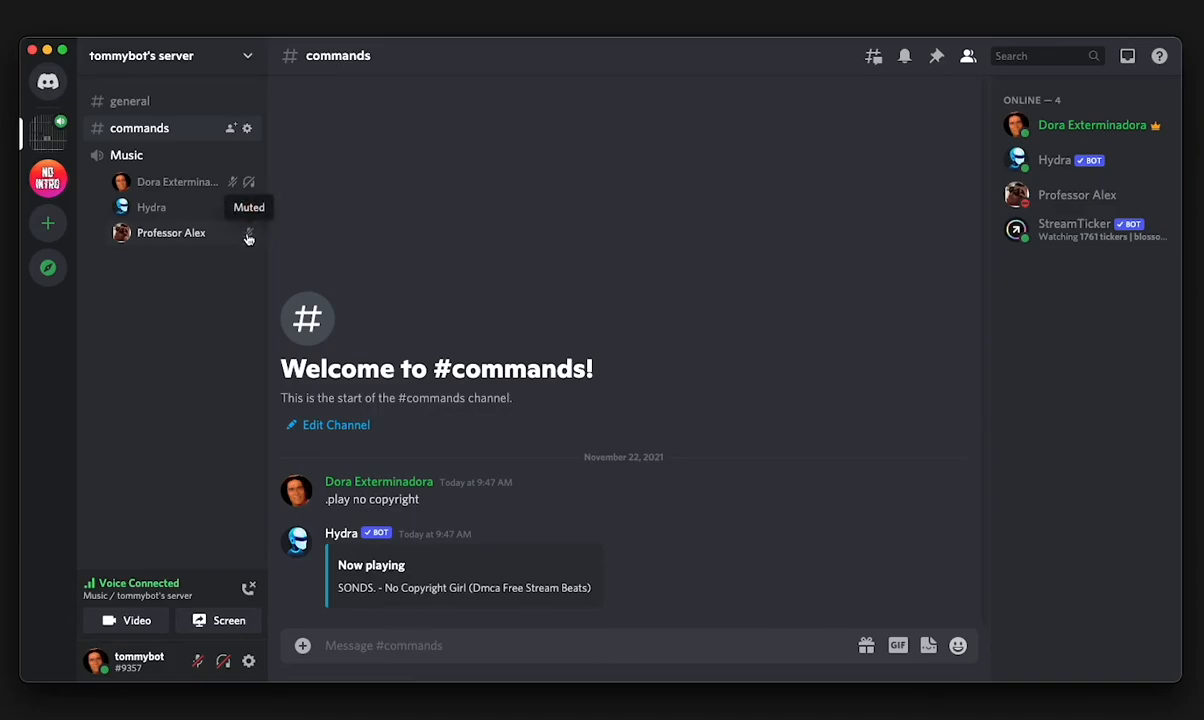
pyautogui.moveTo(250, 267)
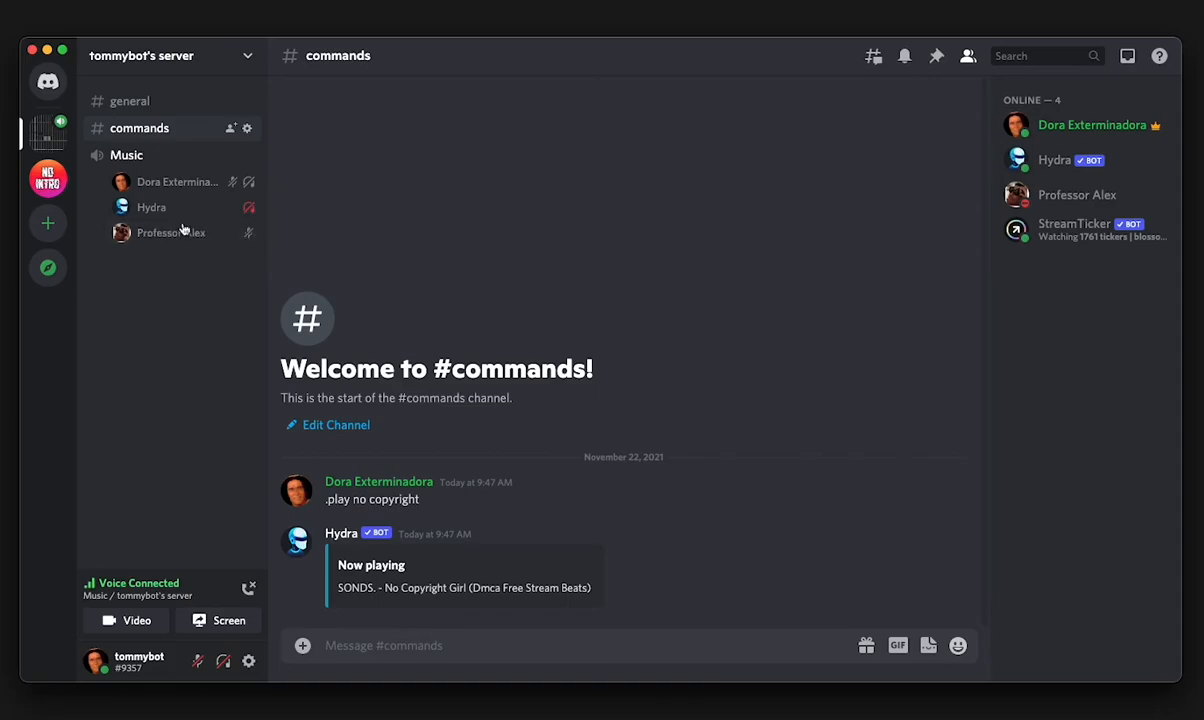
pyautogui.moveTo(175, 162)
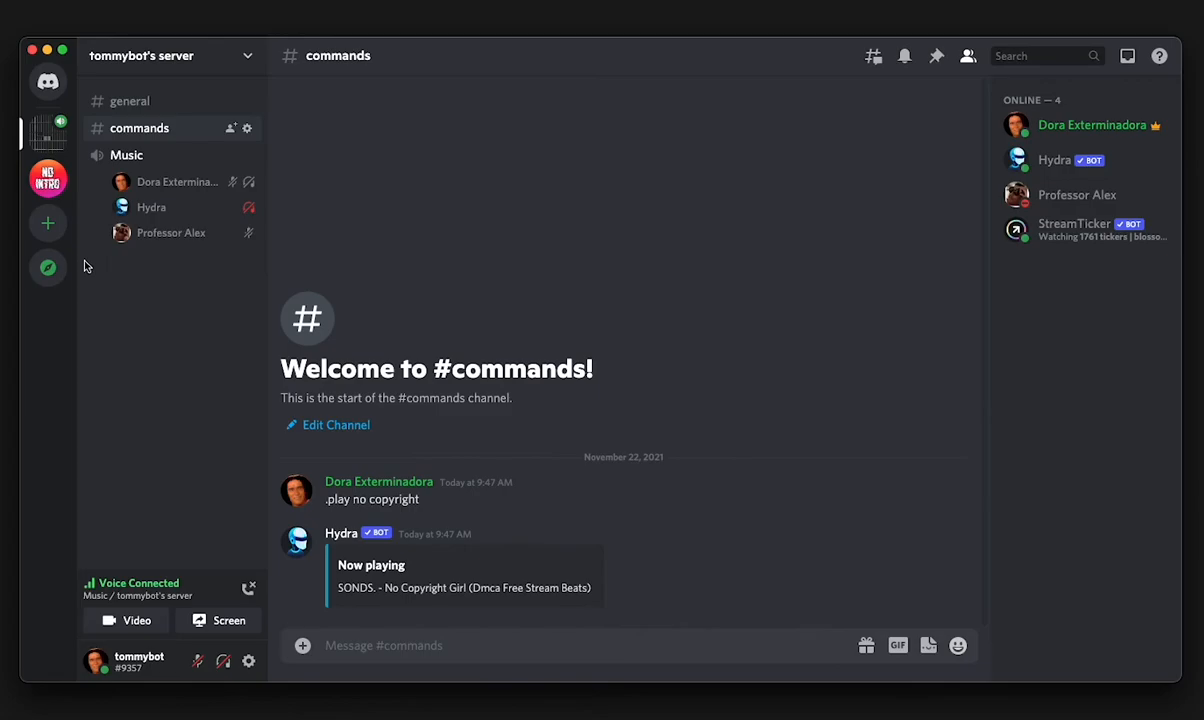
pyautogui.moveTo(170, 232)
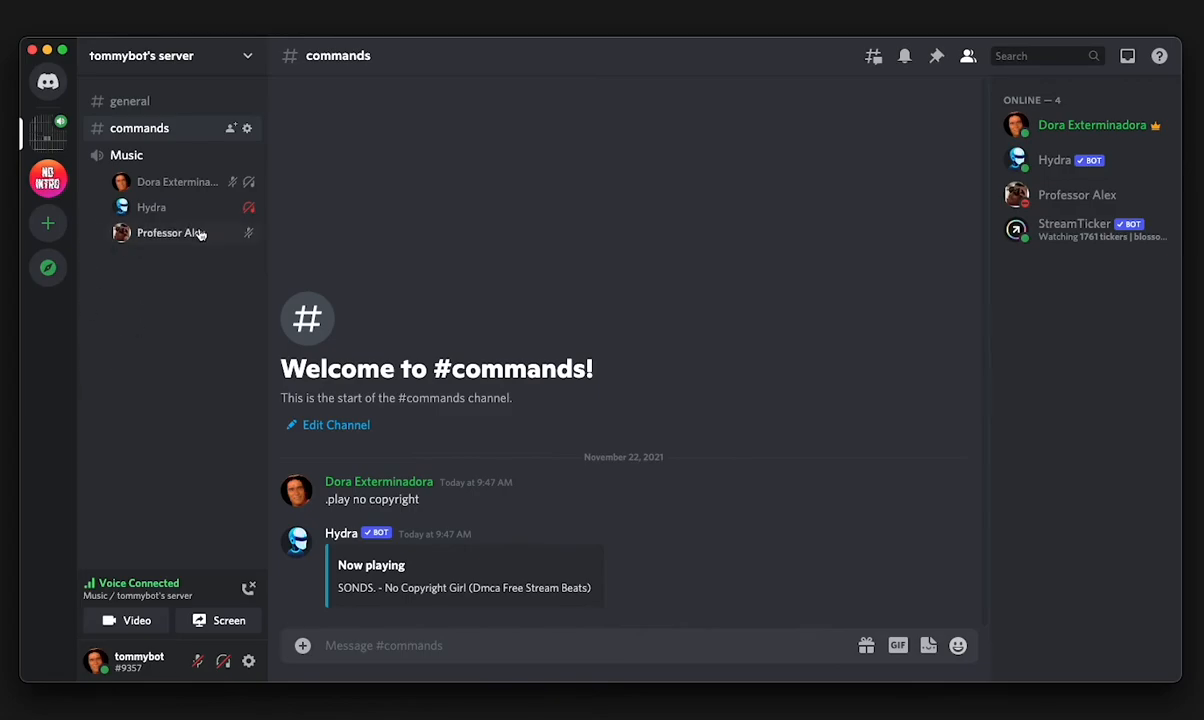
pyautogui.moveTo(189, 233)
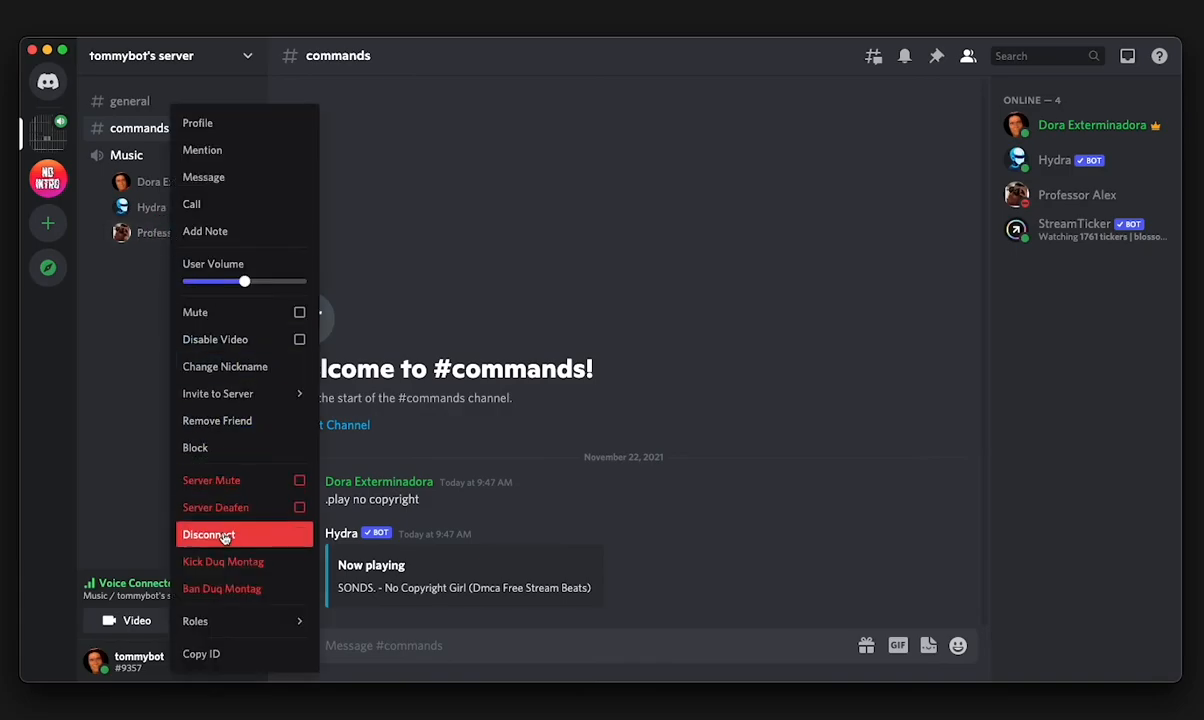
# Disconnect Professor Alex from the Music voice channel
pyautogui.click(208, 533)
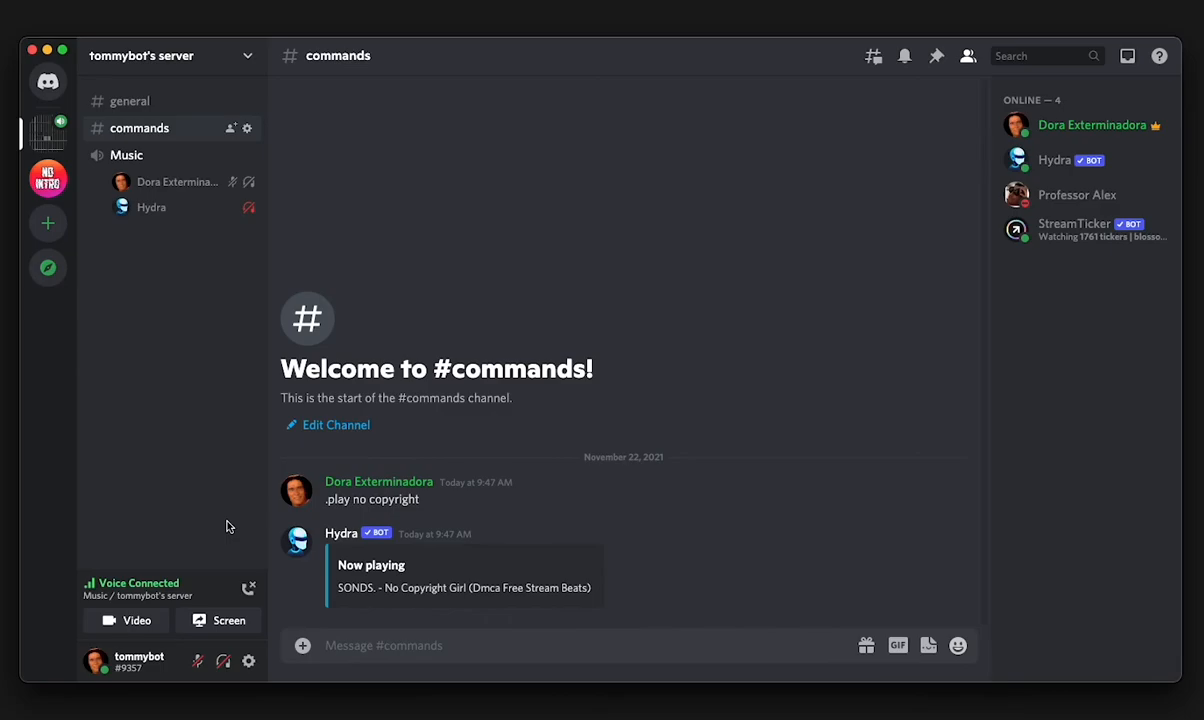
pyautogui.moveTo(255, 367)
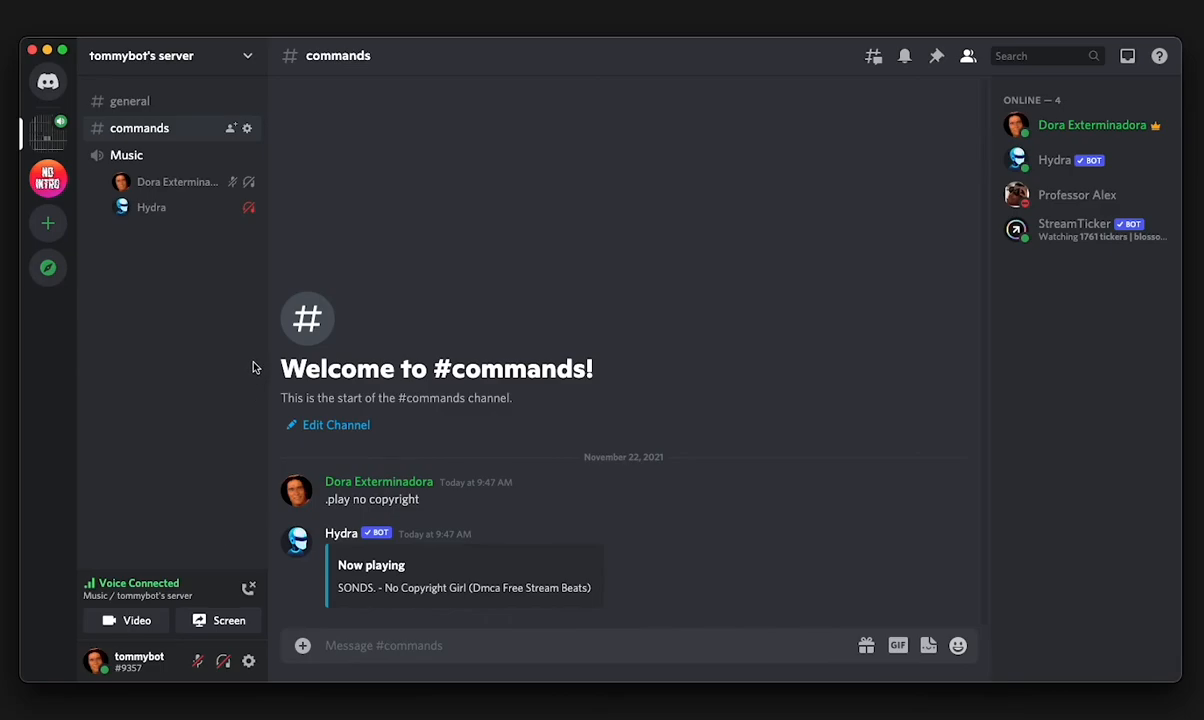
pyautogui.moveTo(195, 217)
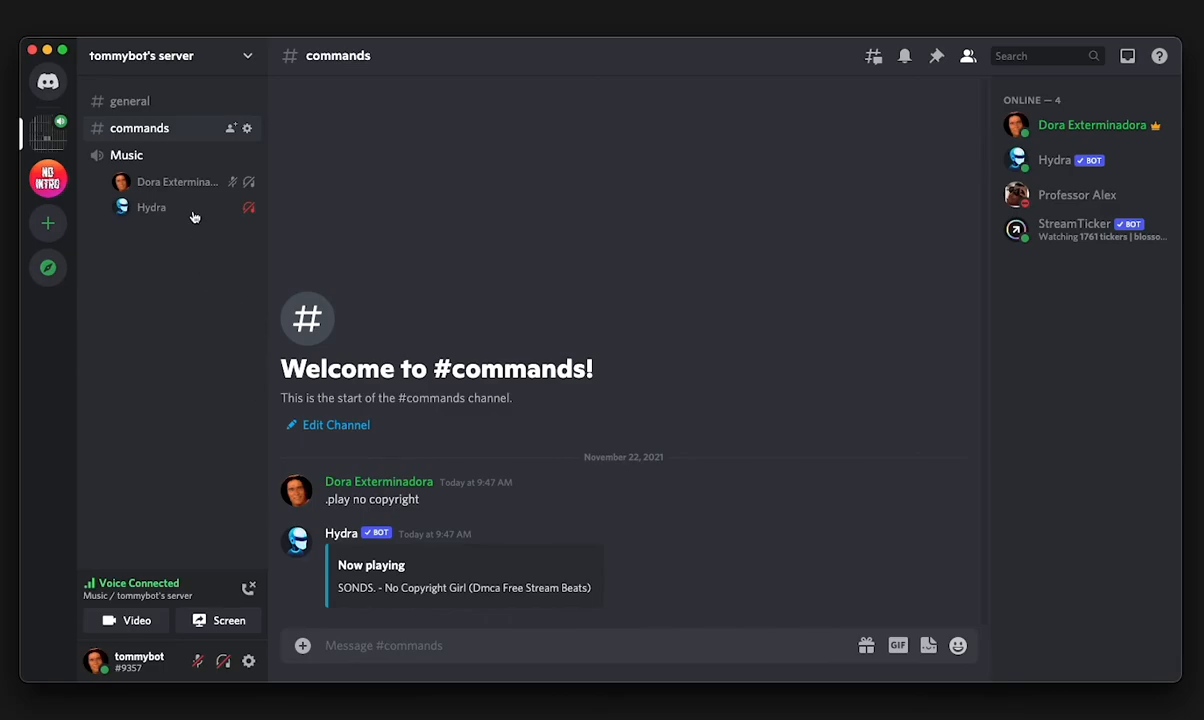
pyautogui.moveTo(235, 271)
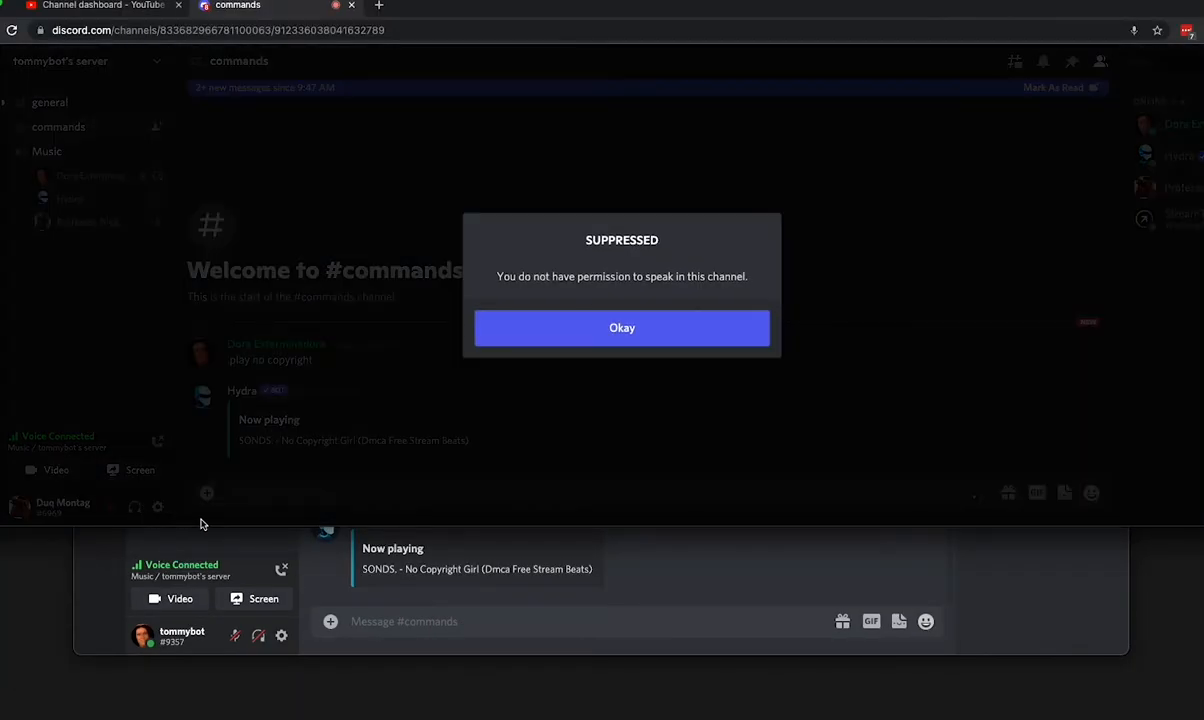
# Dismiss the suppressed notice, retry unmuting the mic, and dismiss the notice again
pyautogui.click(621, 327)
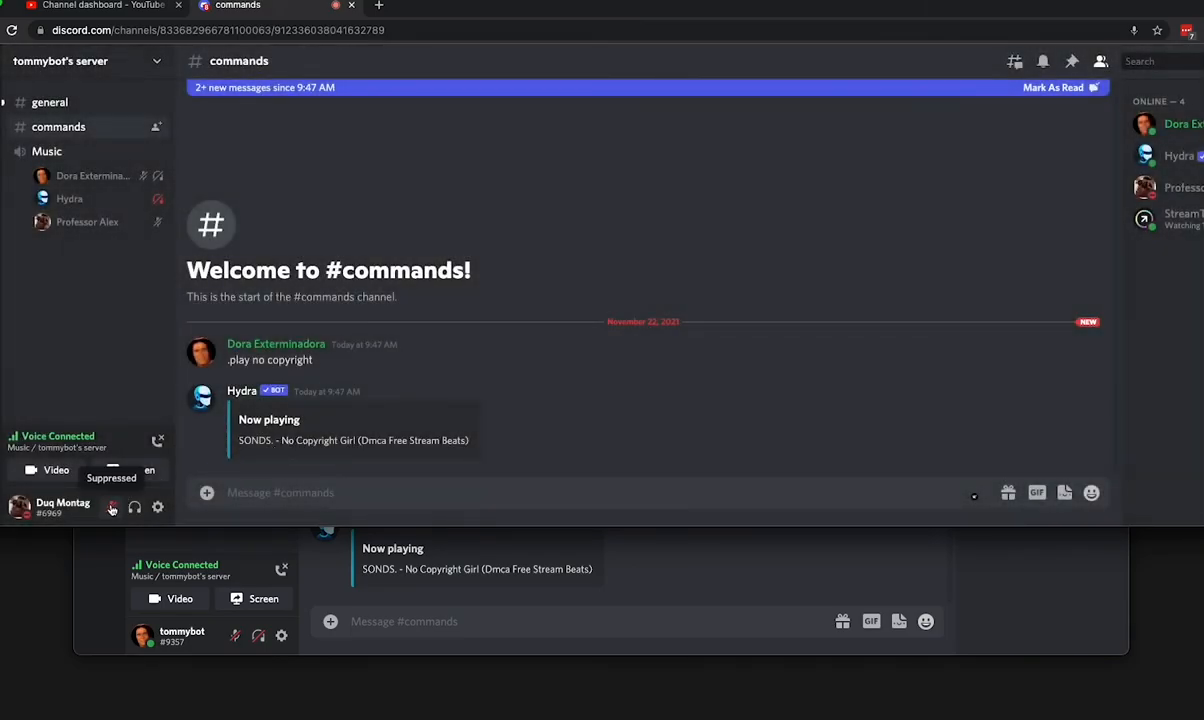
pyautogui.click(112, 507)
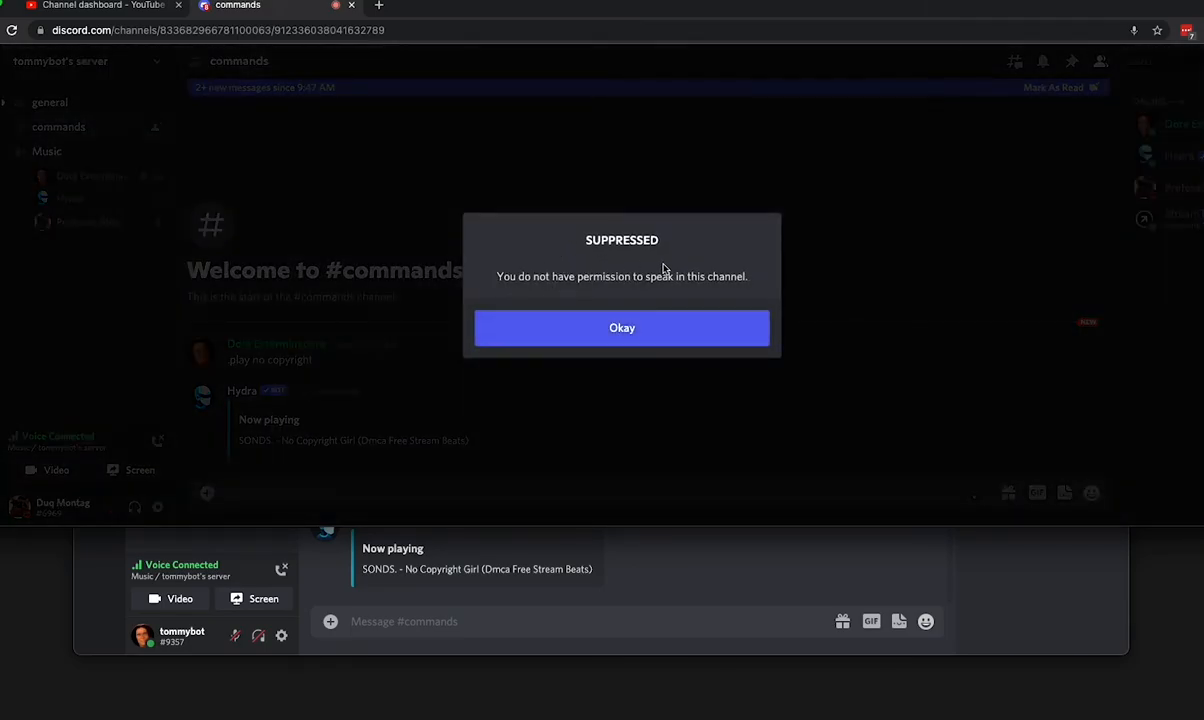
pyautogui.click(621, 328)
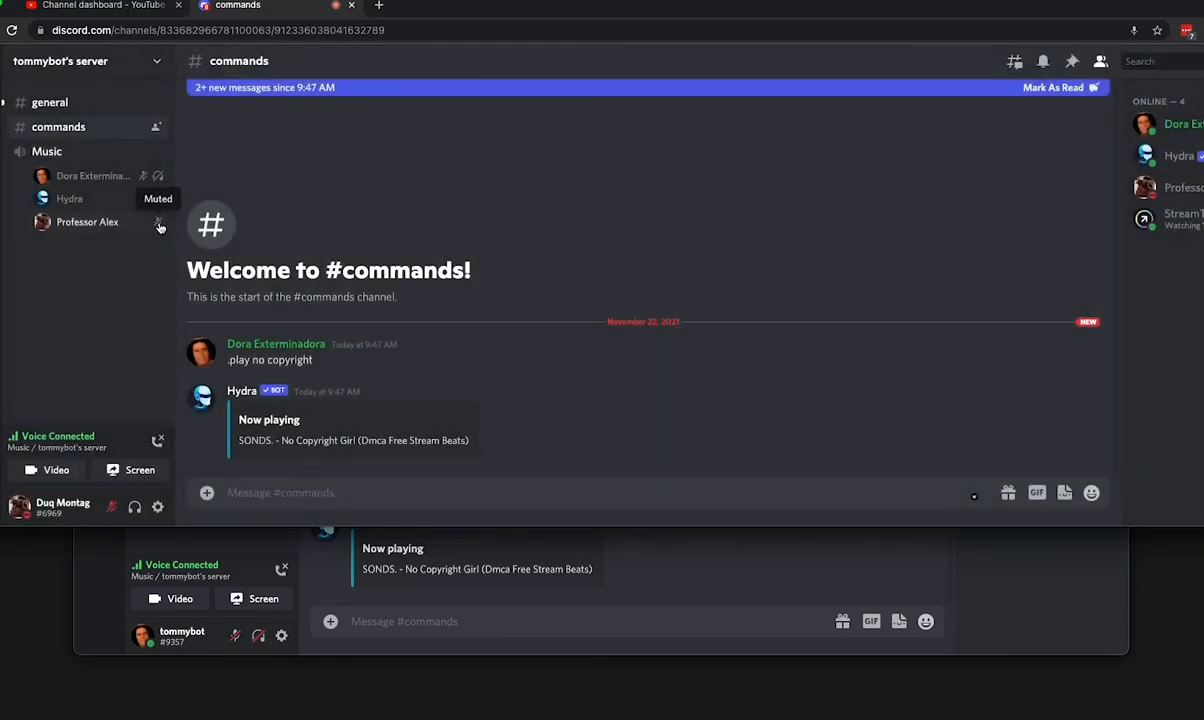
pyautogui.moveTo(280, 207)
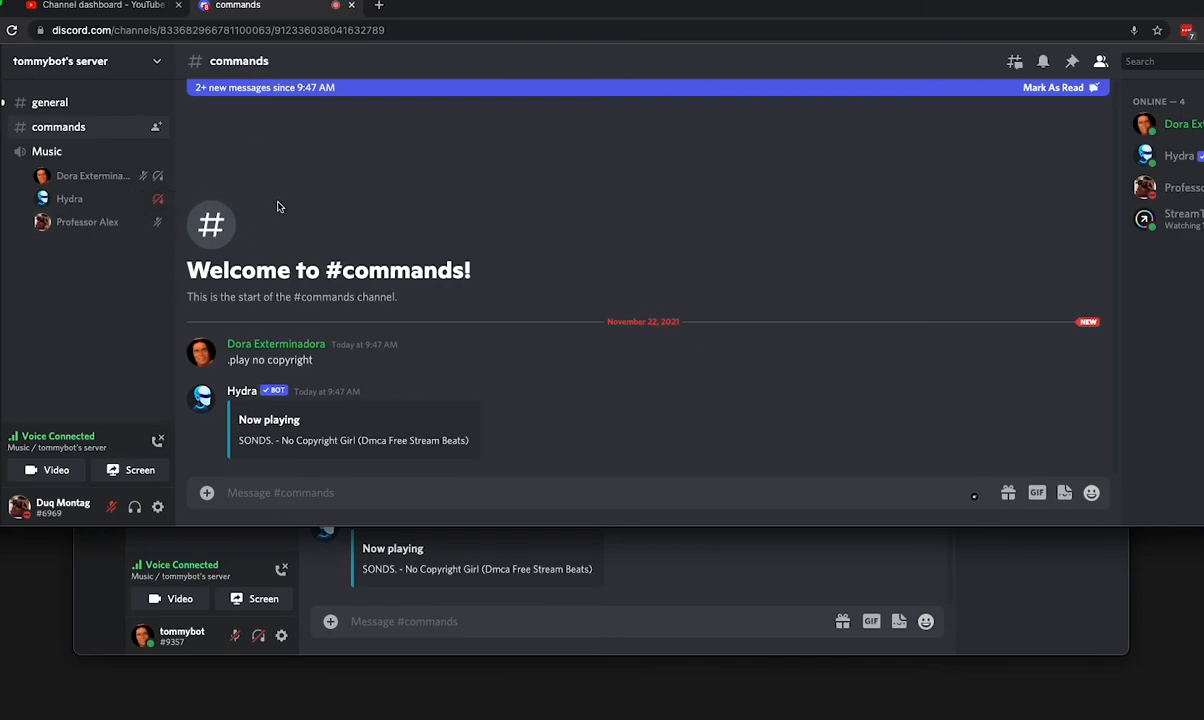